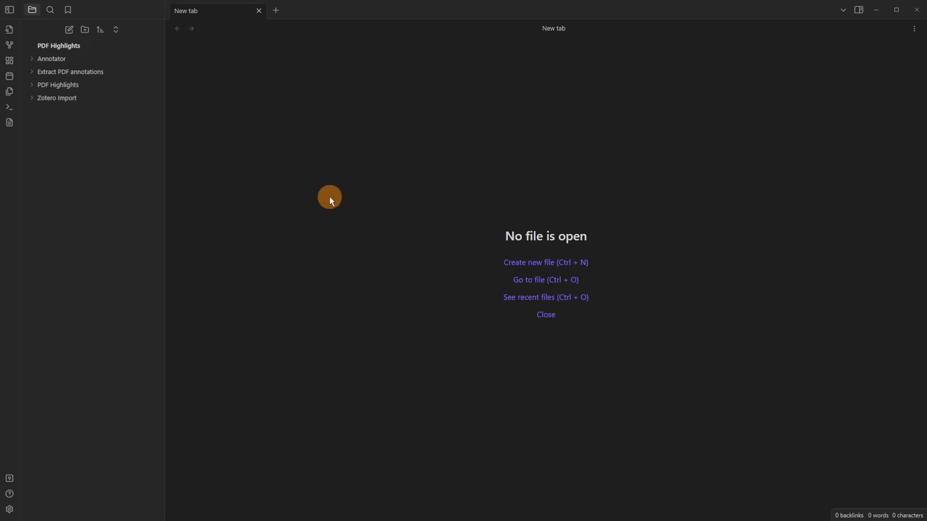
mouse_move(367, 171)
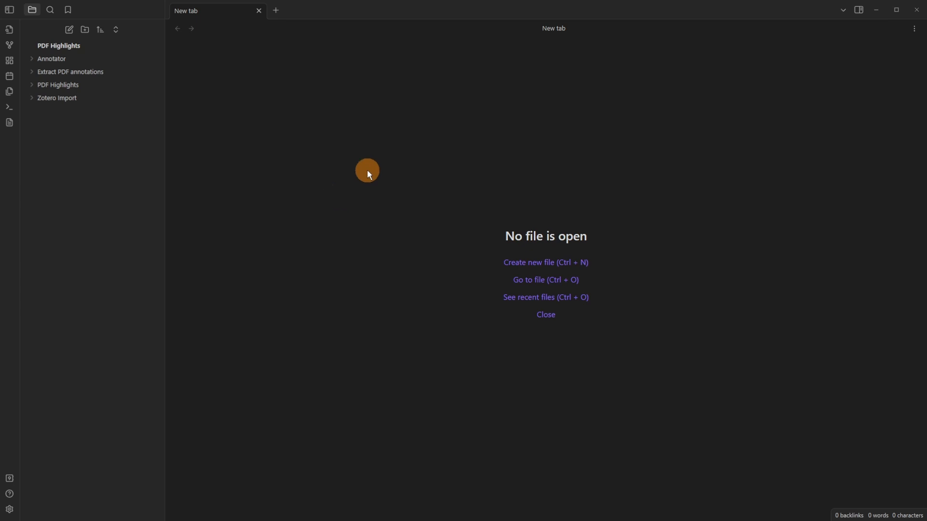
mouse_move(137, 60)
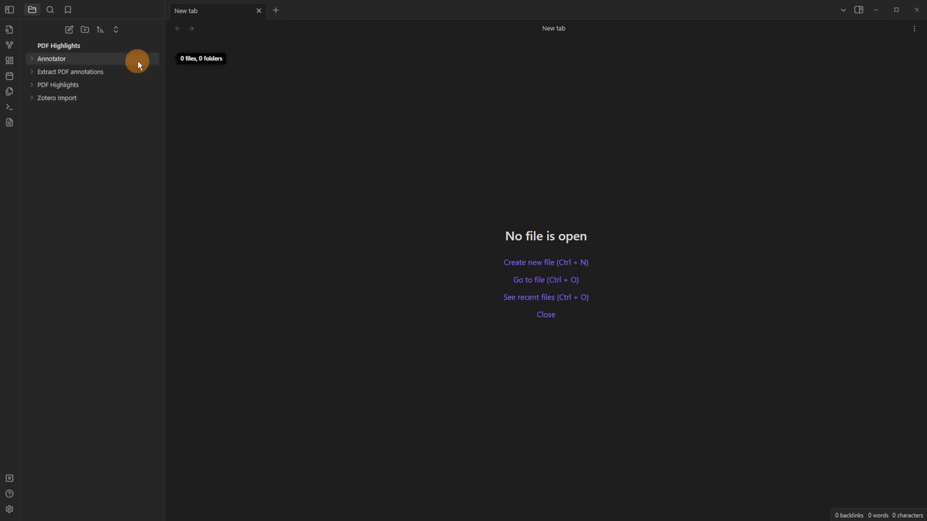
mouse_move(120, 190)
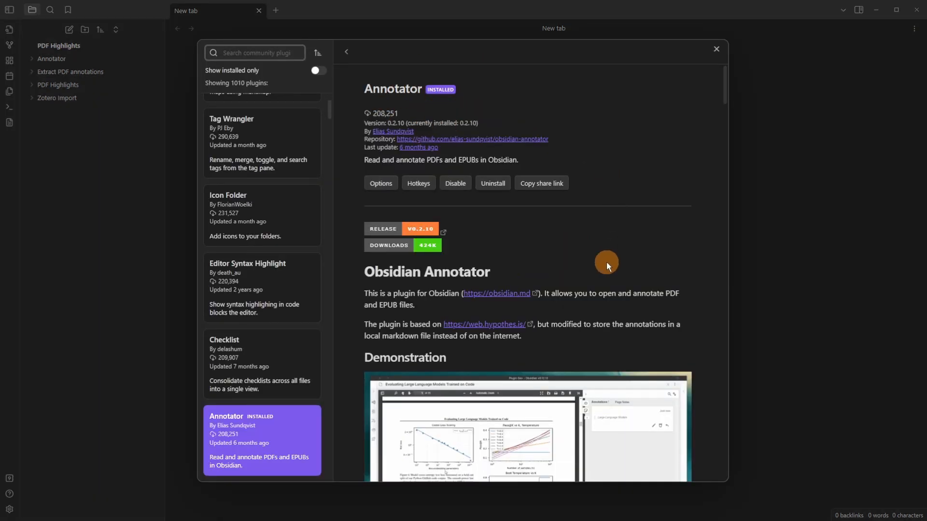
Scroll the Annotator plugin page, then open 'PDF Fake Science - Where is academic integrity heading' from File Explorer
scroll("down", 3)
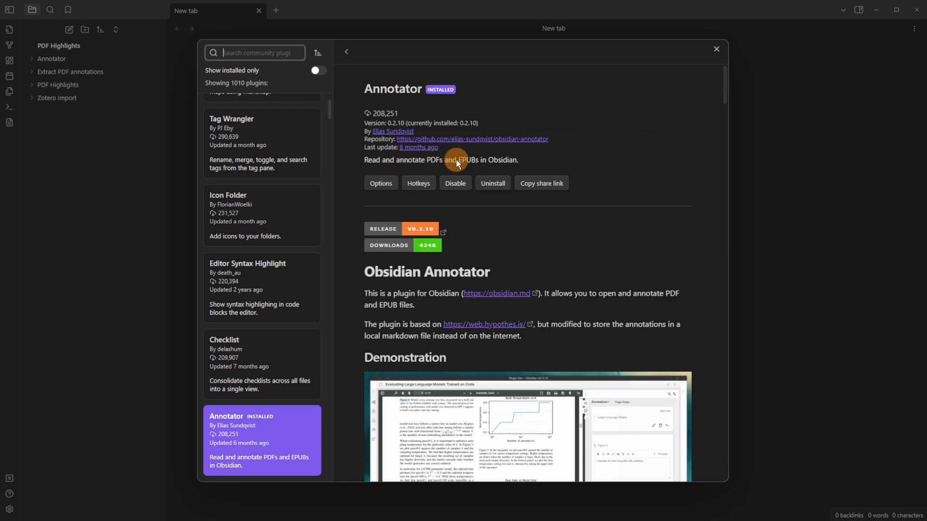
scroll("down", 3)
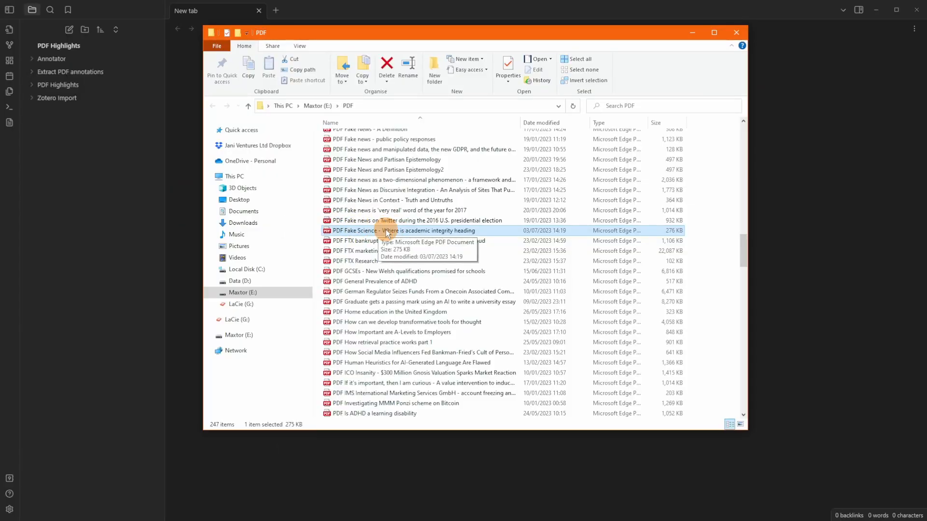
double_click(402, 231)
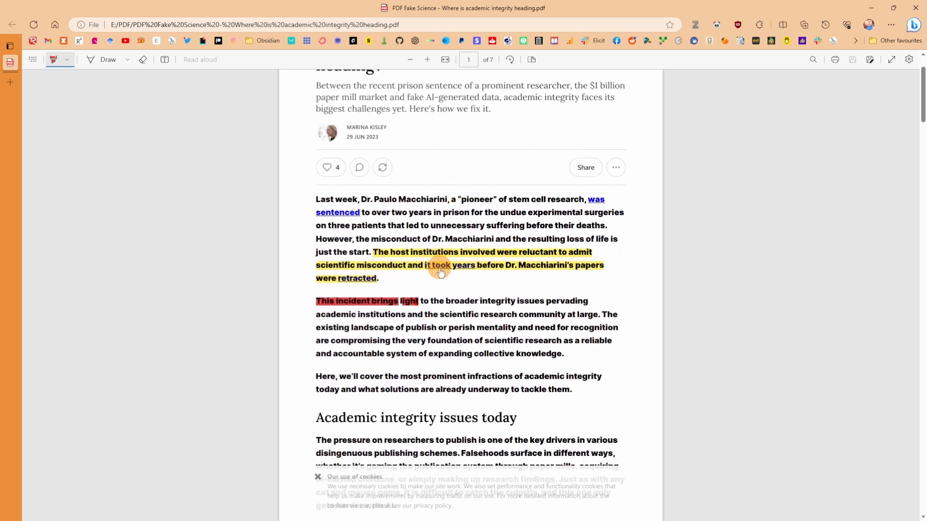
mouse_move(85, 92)
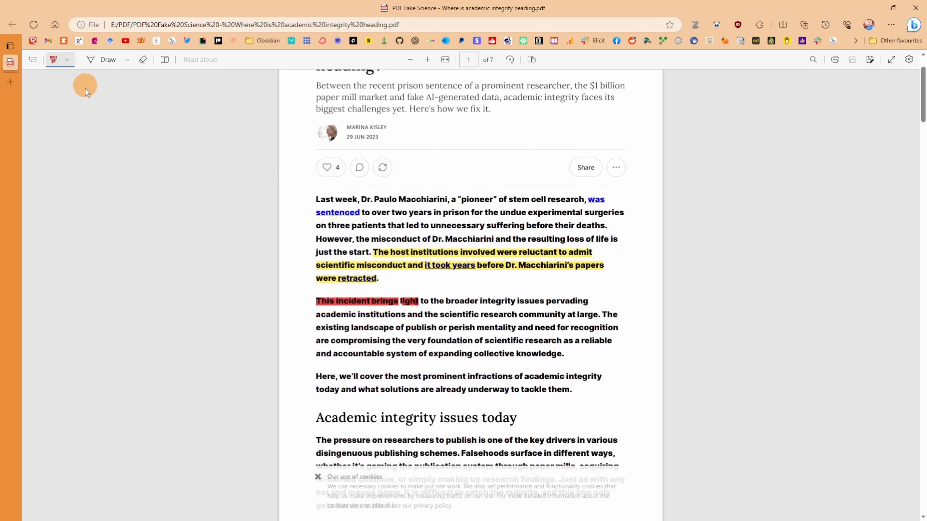
scroll("down", 3)
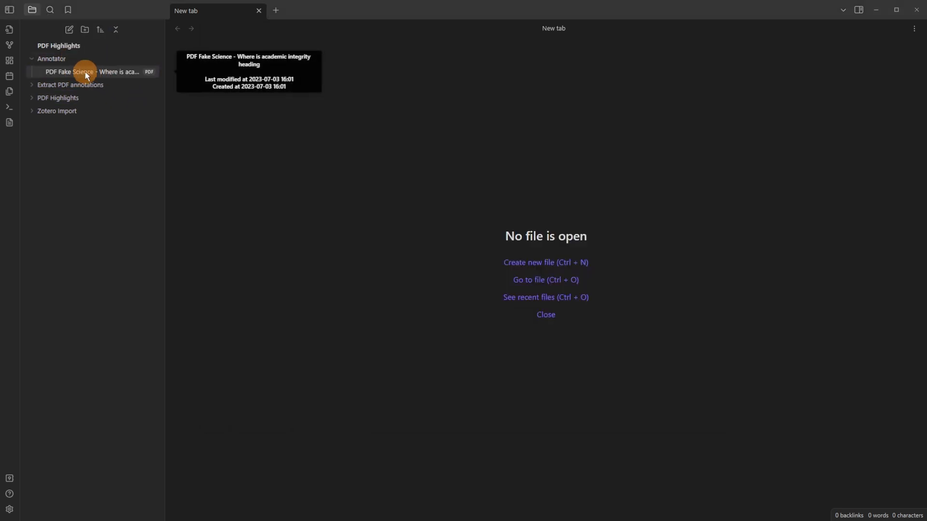
Open the PDF Fake Science file from the vault's Annotator folder
left_click(89, 71)
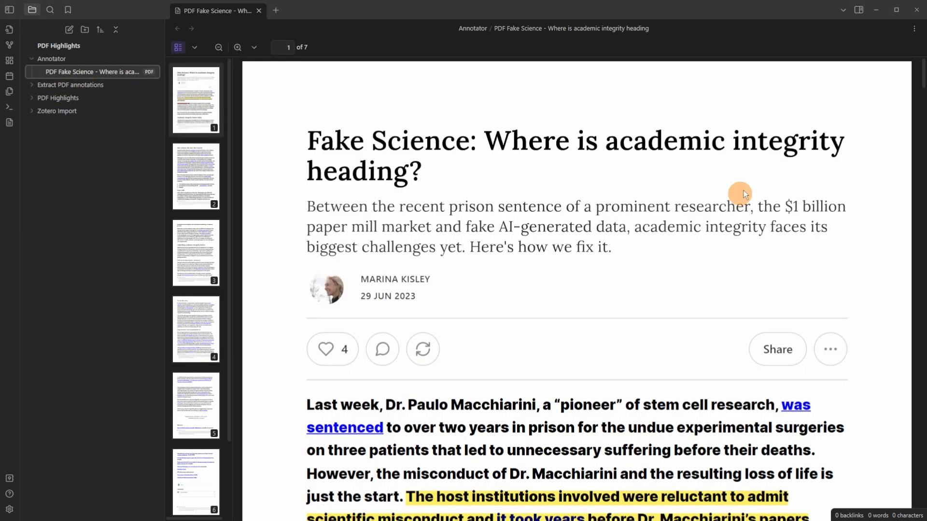
mouse_move(461, 277)
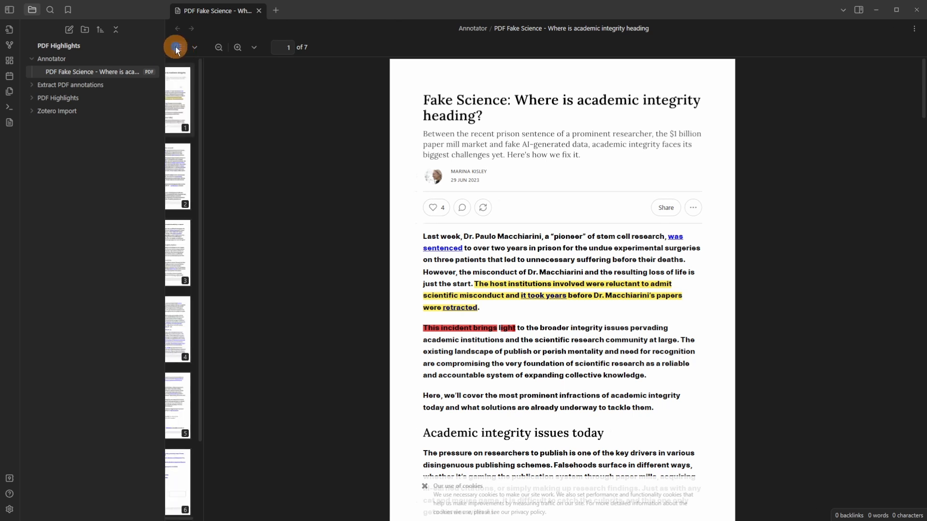
Show the page sidebar, switch the layout to Two page (odd), then back to Single page
left_click(195, 48)
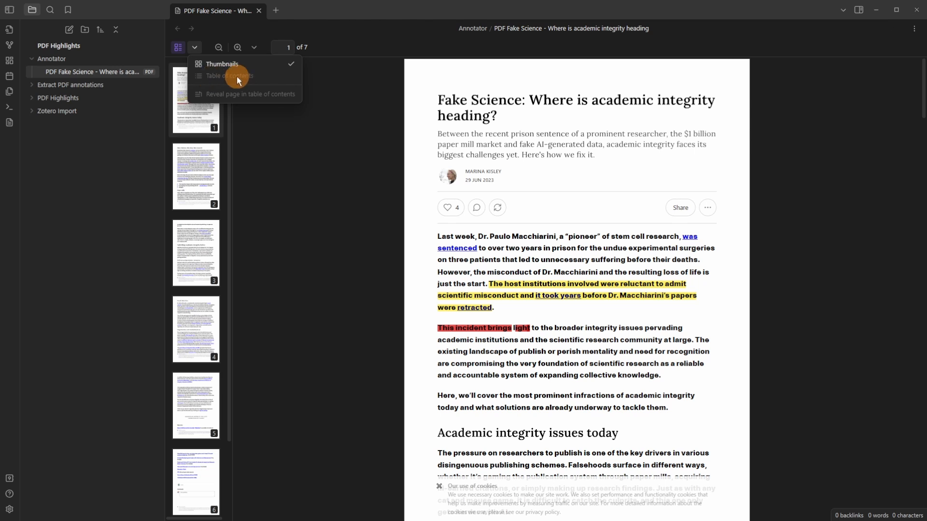
mouse_move(245, 97)
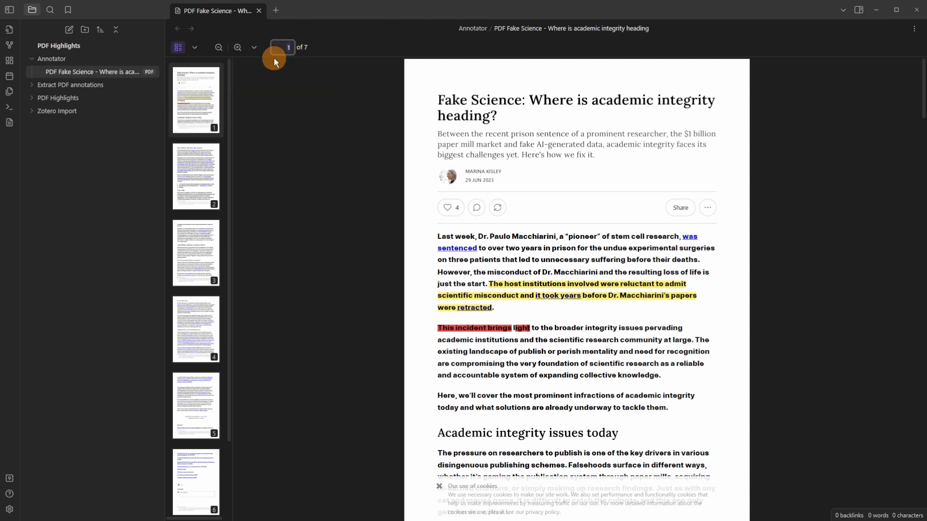
left_click(253, 48)
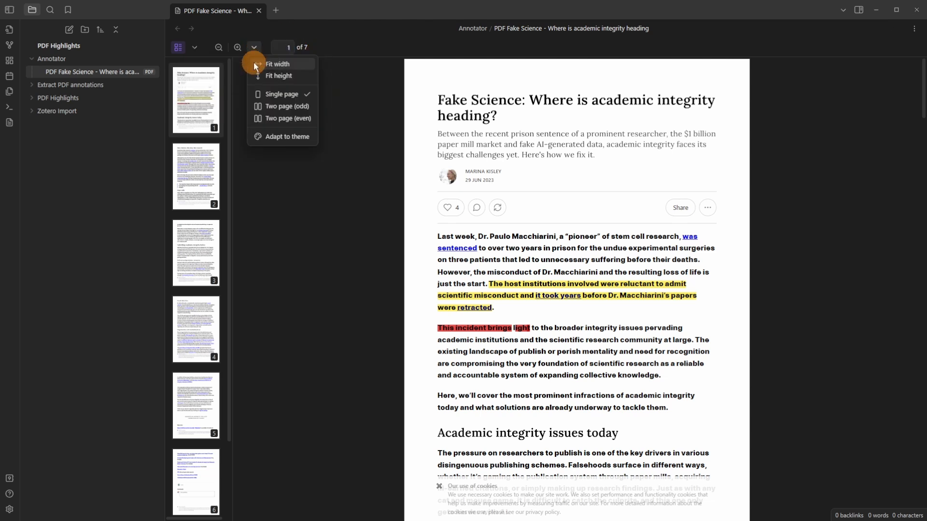
mouse_move(301, 73)
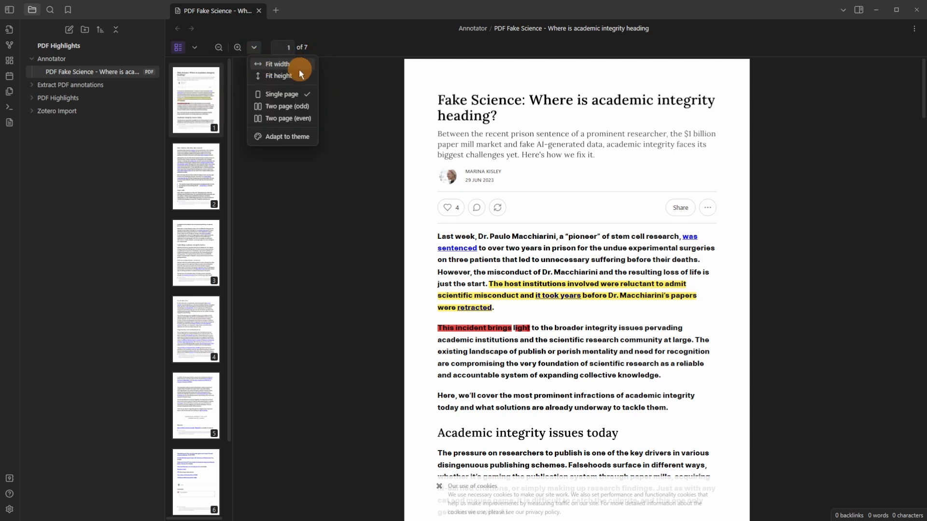
mouse_move(278, 108)
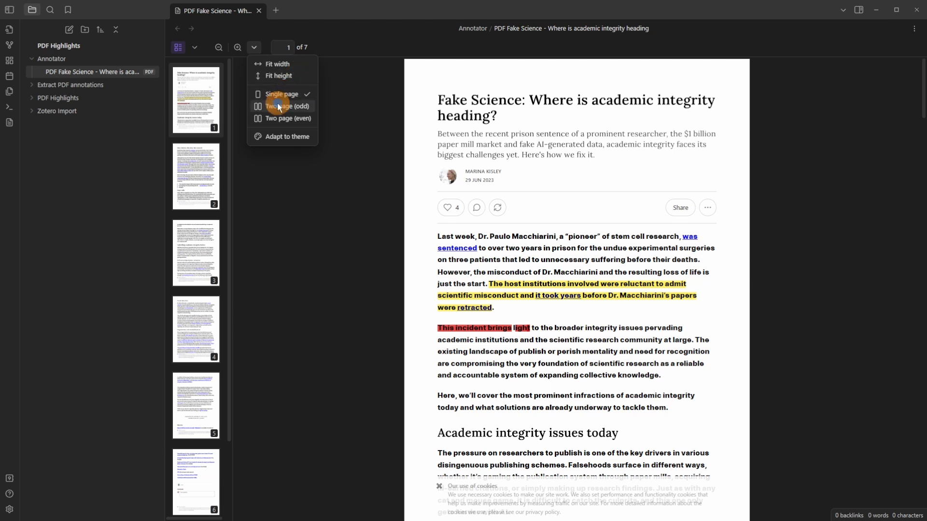
left_click(290, 118)
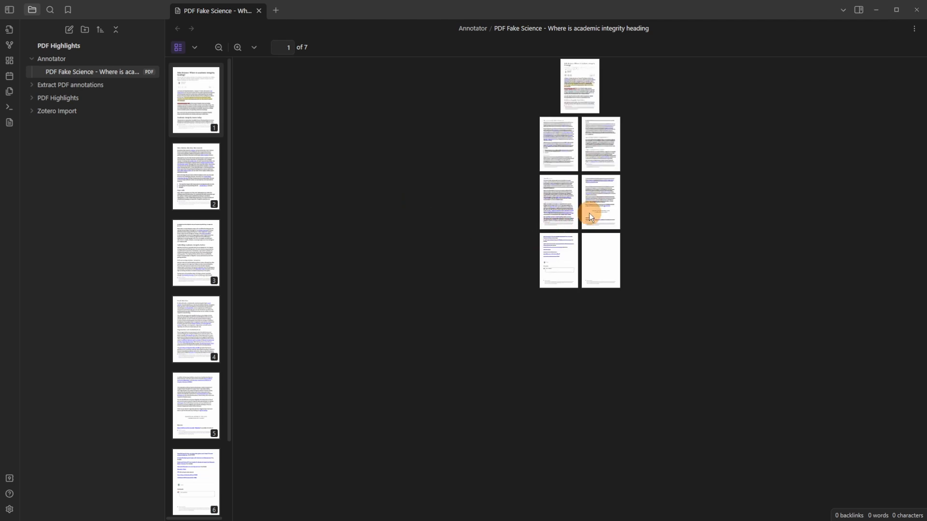
left_click(255, 48)
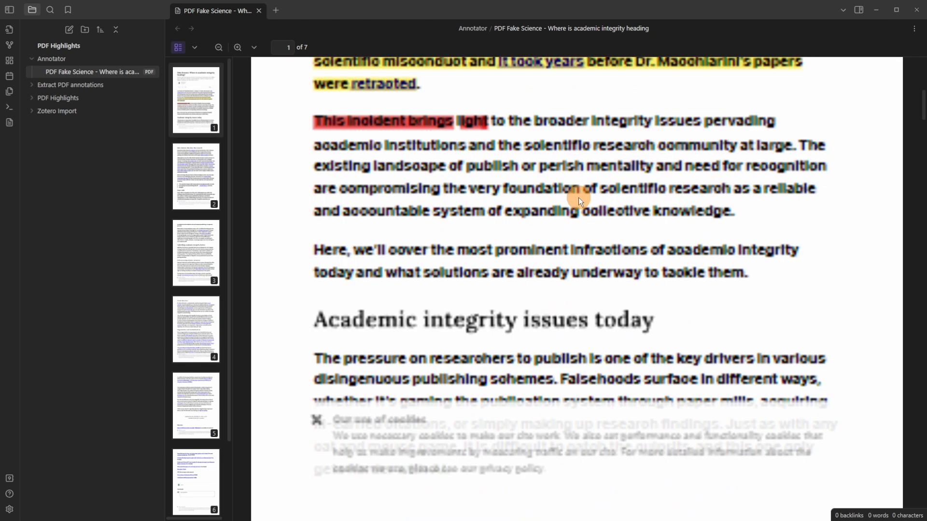
Set the PDF viewer layout option to Adapt to theme
left_click(255, 47)
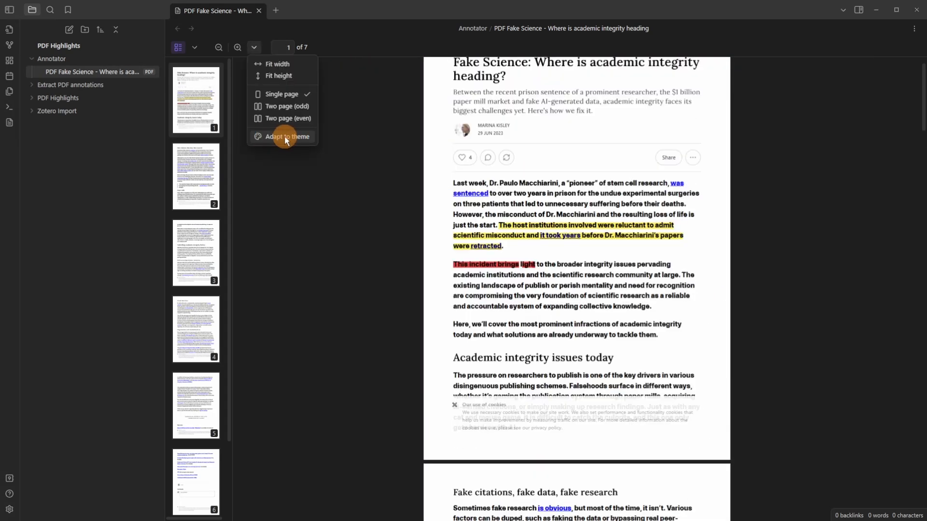
left_click(287, 136)
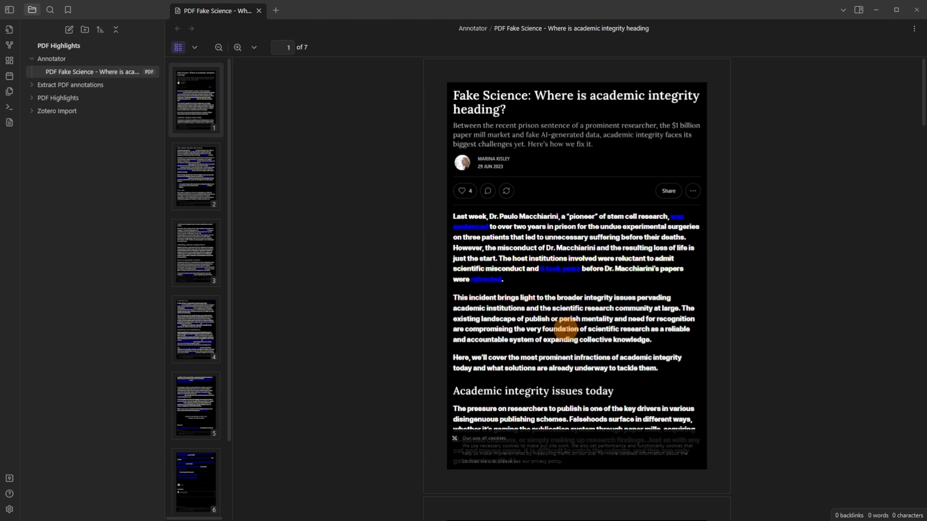
Add an Annotations note to the Annotator folder and return to it after checking the plugin docs
right_click(52, 58)
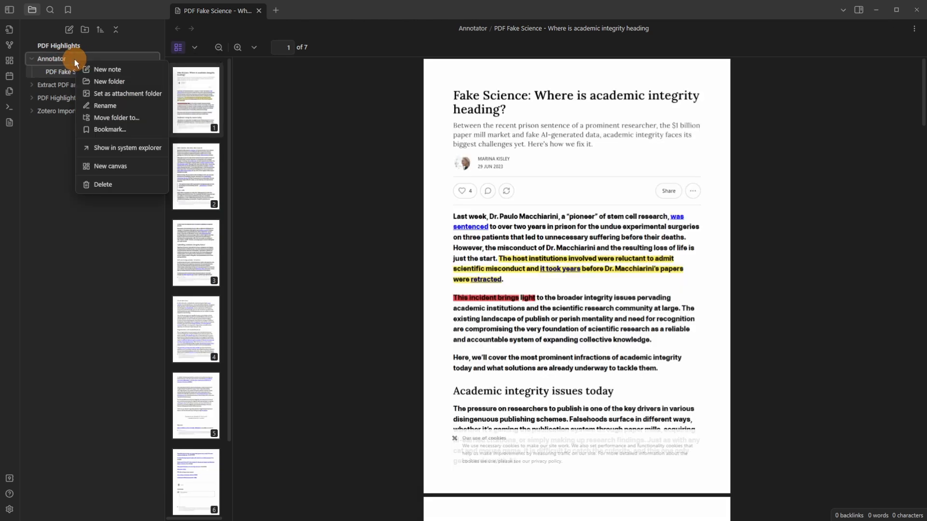
left_click(108, 69)
type("Annotations")
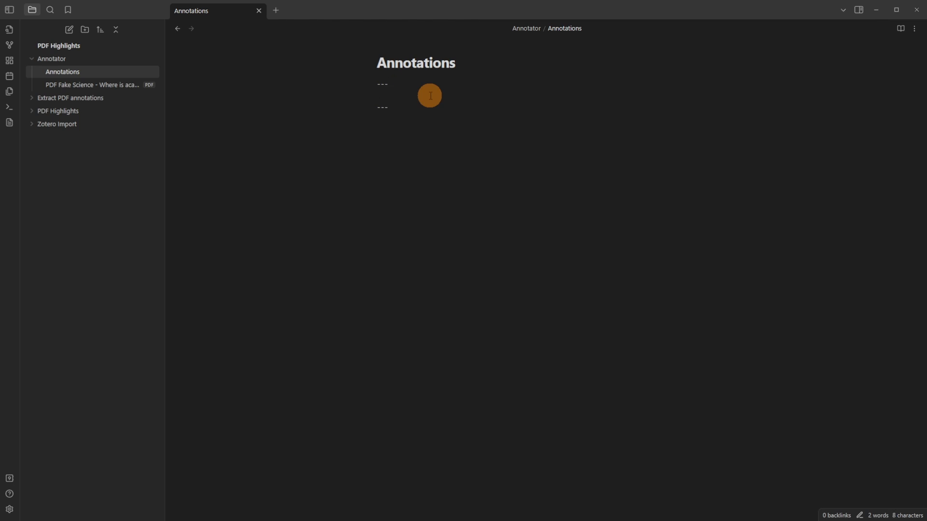
mouse_move(481, 124)
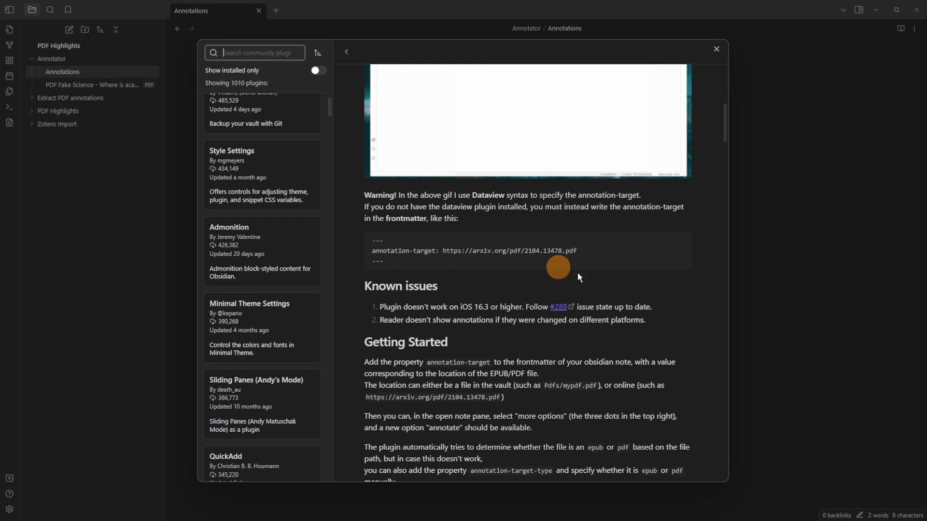
left_click(716, 49)
type("annotation-target:")
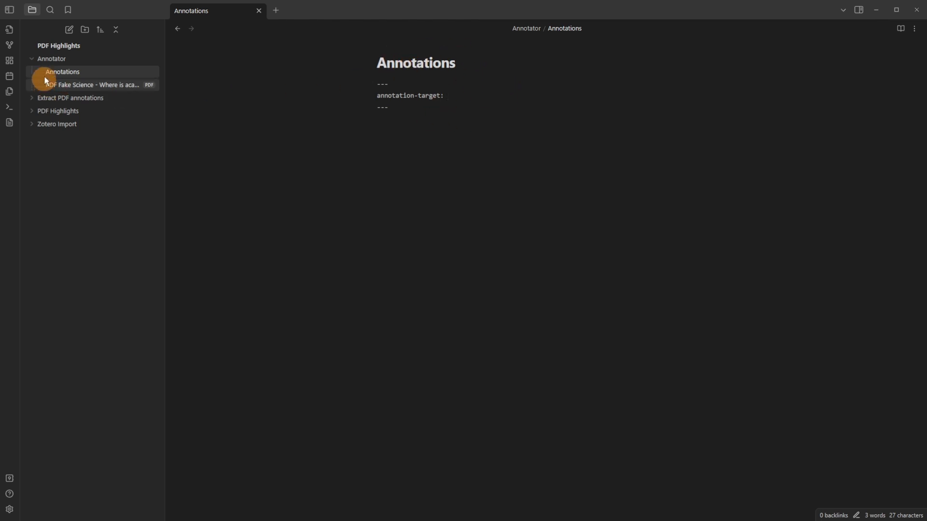
mouse_move(68, 87)
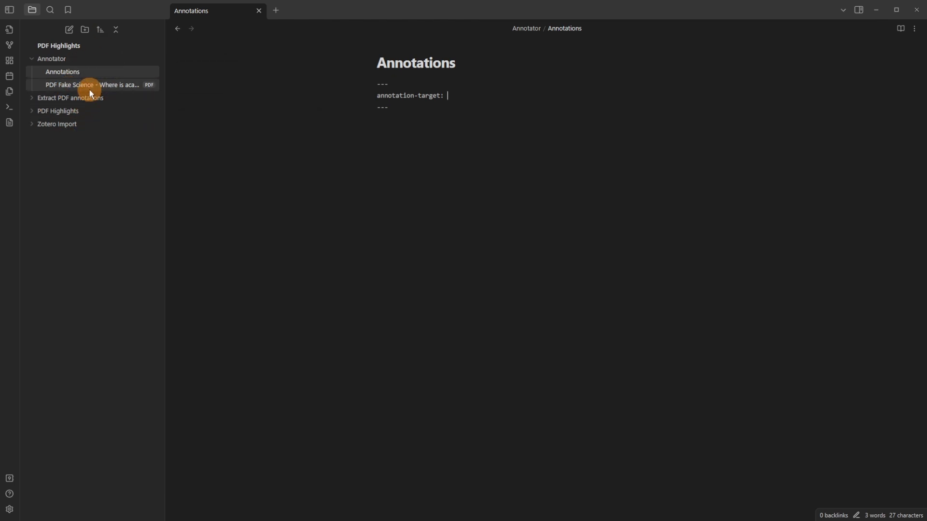
mouse_move(90, 85)
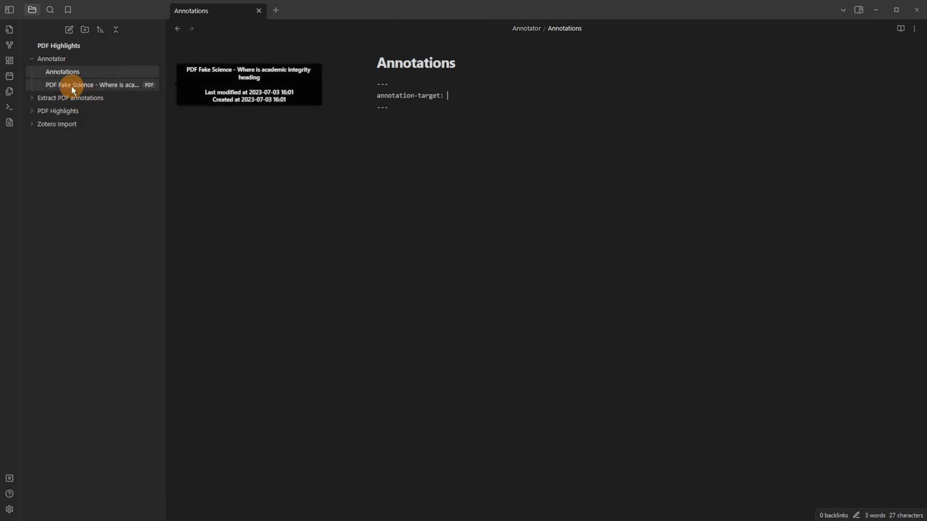
Set annotation-target to 'PDF Fake Science - Where is academic integrity heading.pdf' and choose Annotate
type("![[PDF Fake Science - Where is academic integrity heading.pdf]]")
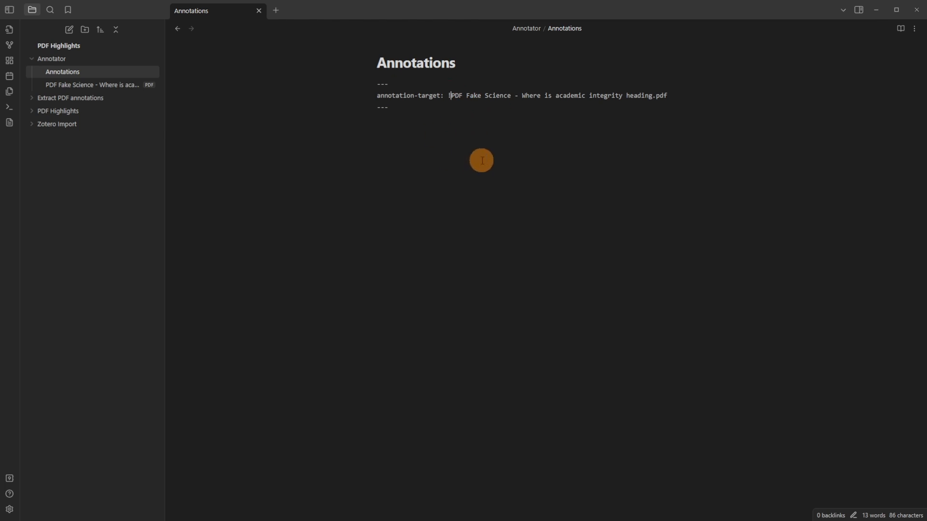
key("Backspace")
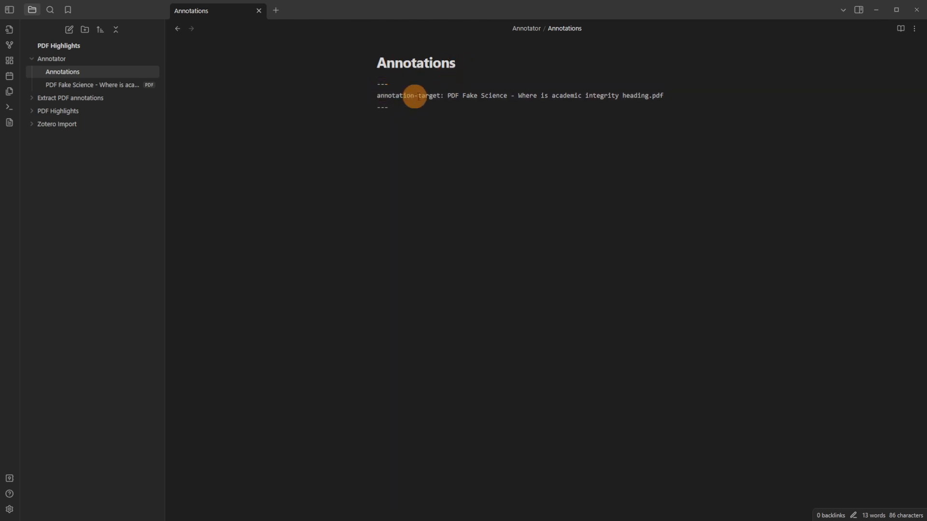
mouse_move(447, 94)
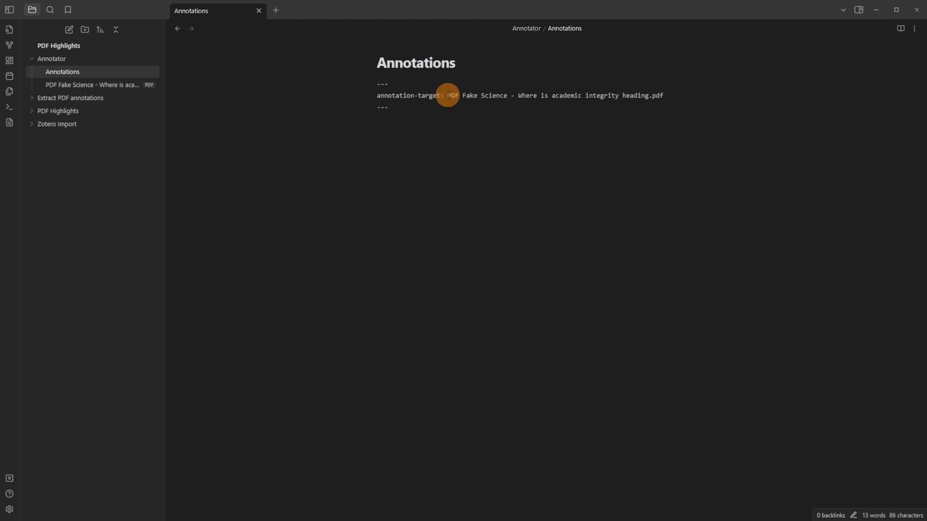
left_click_drag(451, 95, 661, 96)
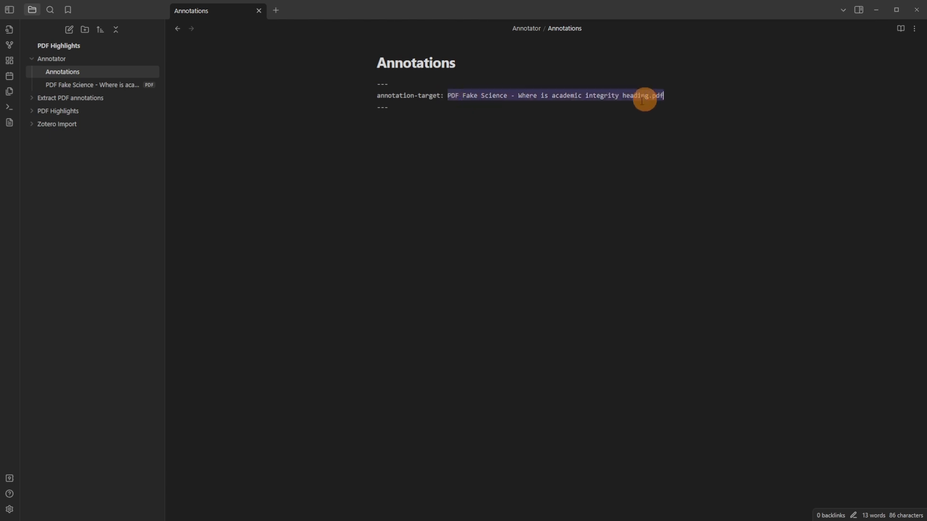
mouse_move(76, 87)
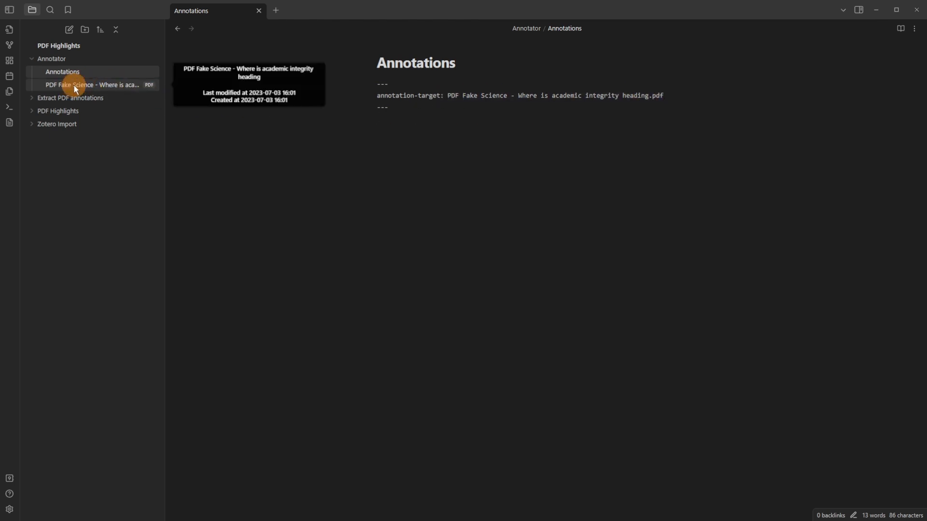
left_click(914, 28)
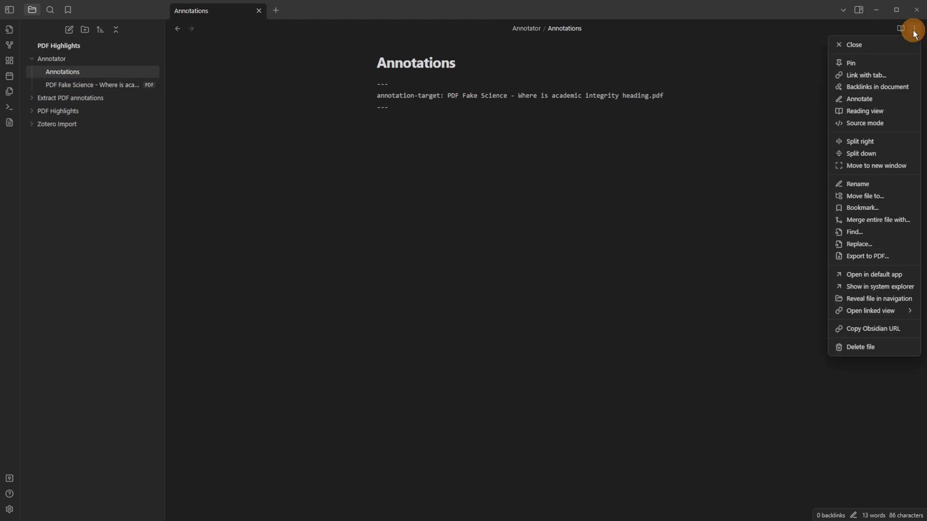
mouse_move(858, 98)
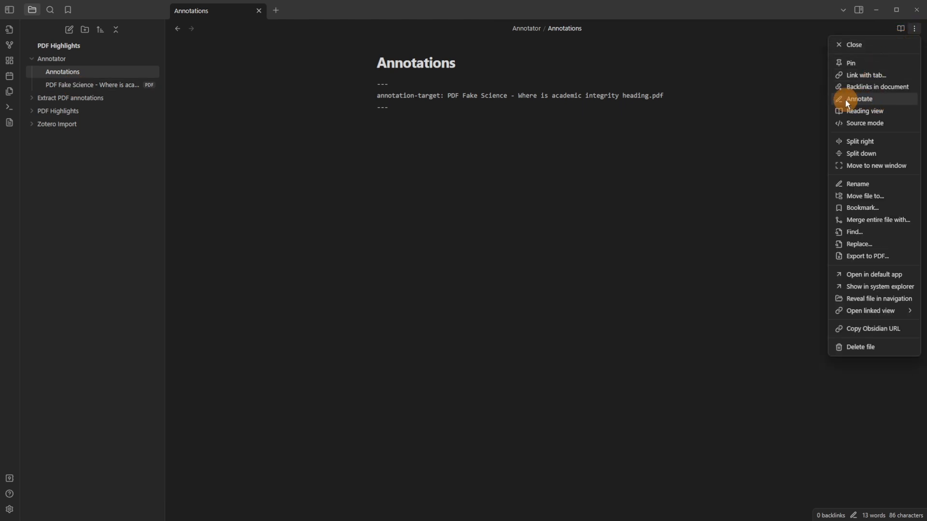
left_click(858, 98)
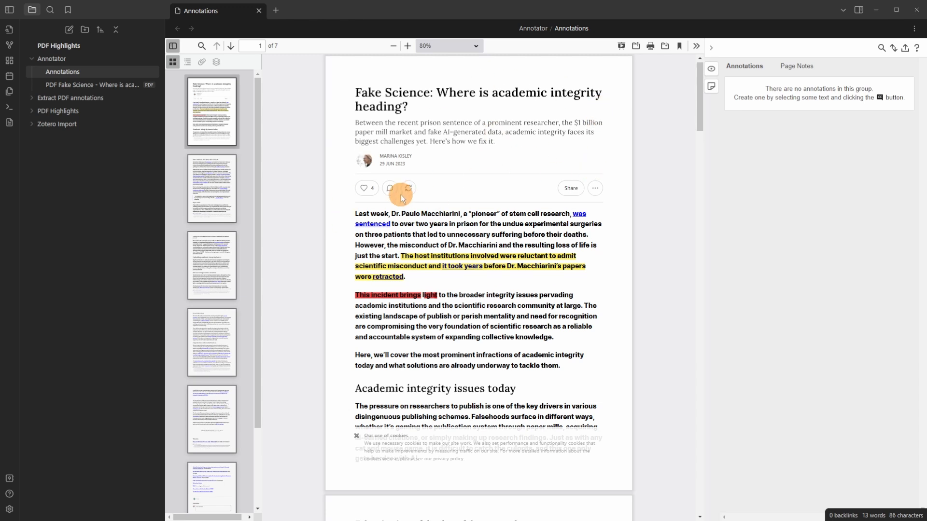
left_click(92, 84)
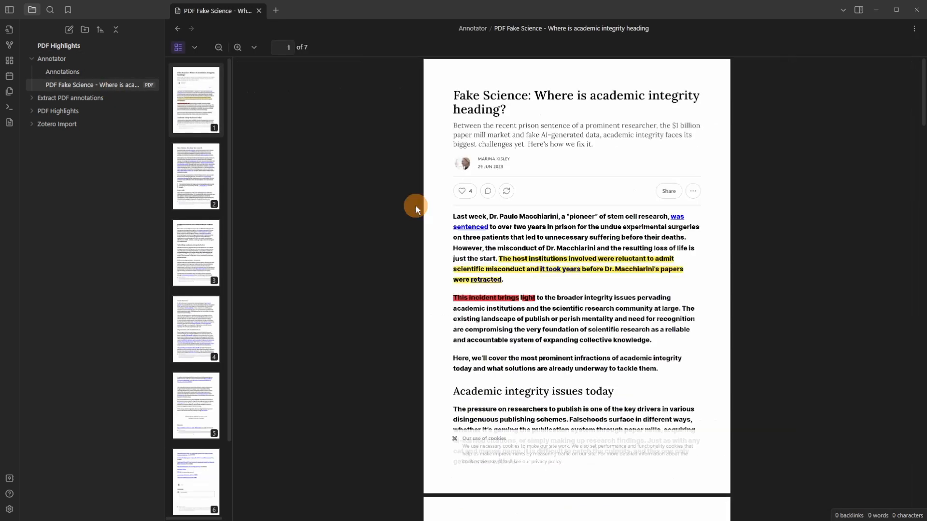
mouse_move(531, 124)
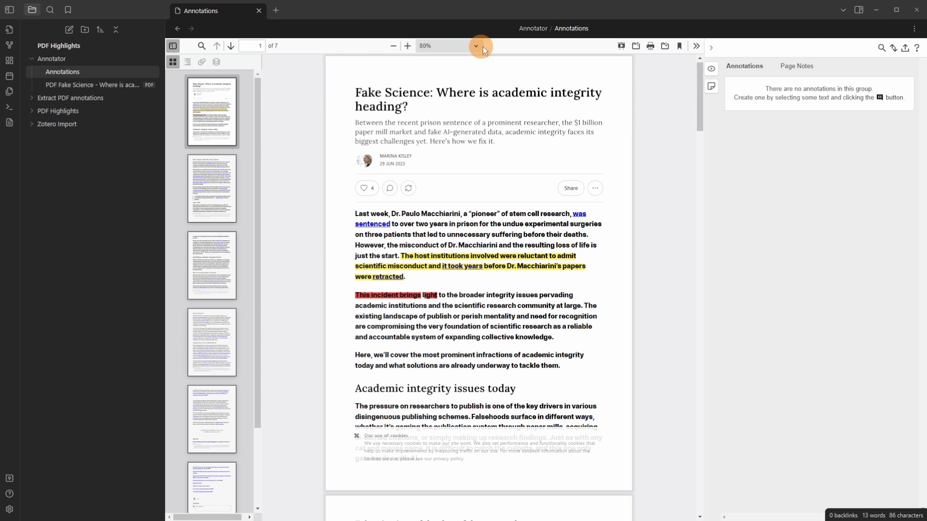
mouse_move(696, 47)
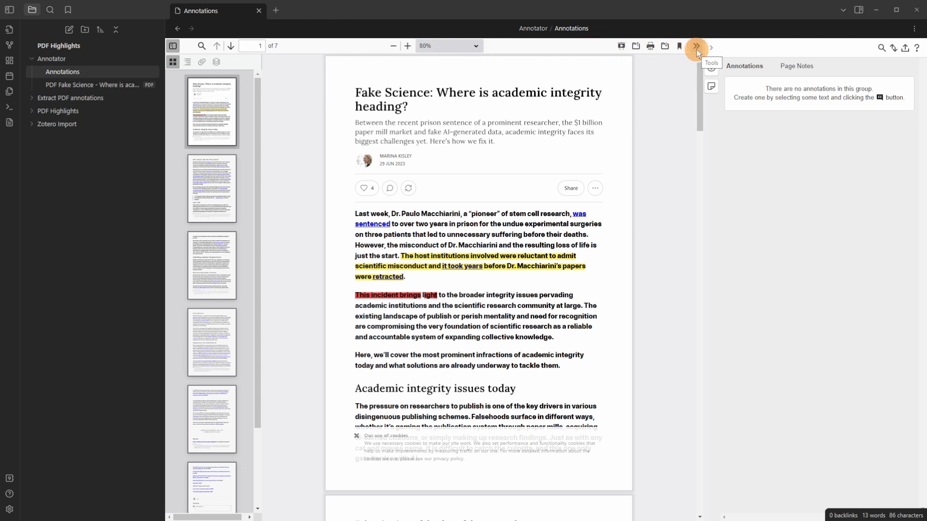
Highlight 'unnecessary suffering' and annotate 'before their deaths' with the tag #tag
scroll("down", 3)
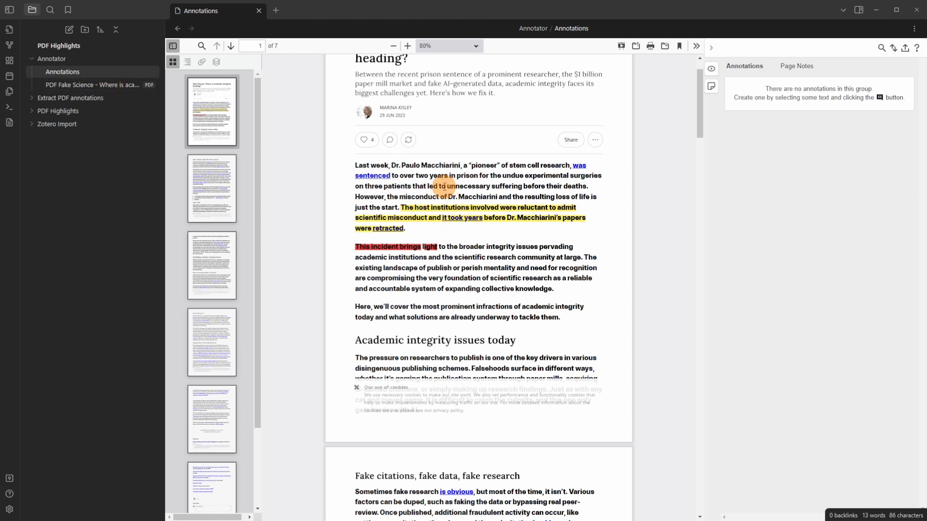
left_click_drag(432, 185, 531, 185)
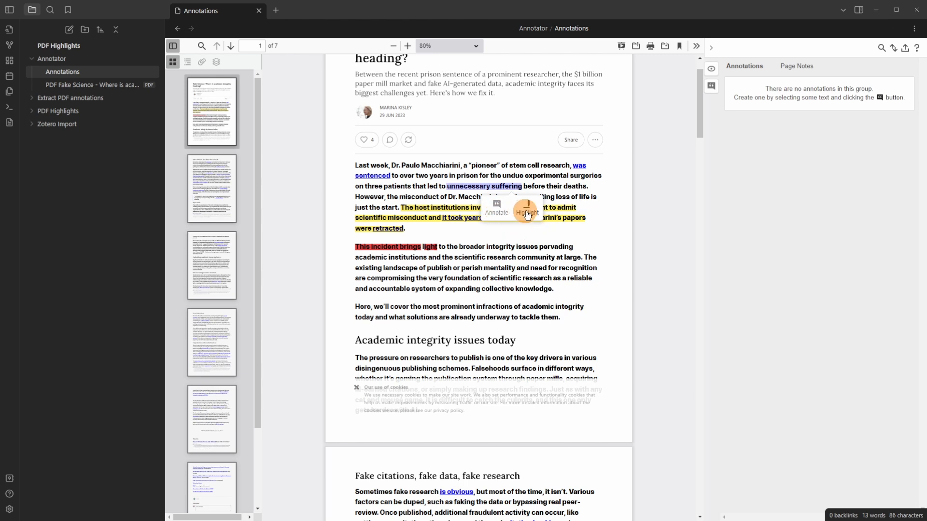
mouse_move(526, 211)
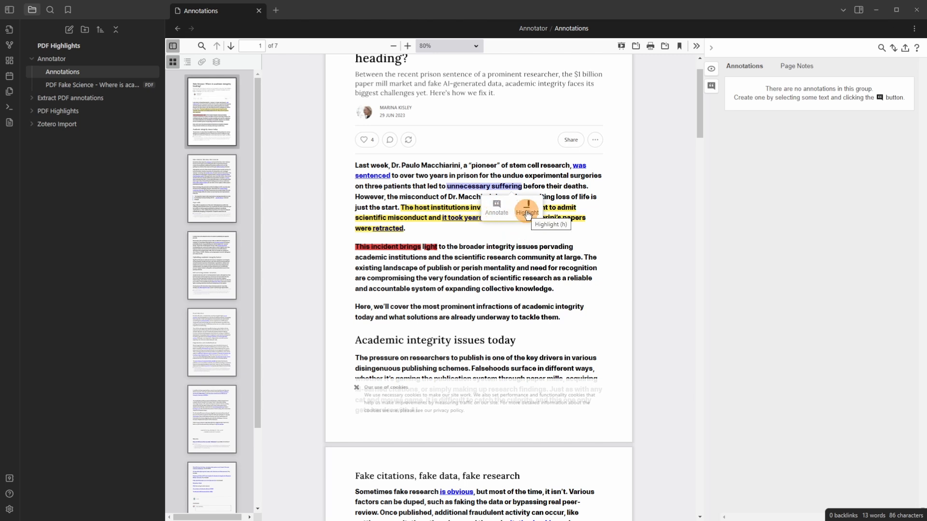
left_click(526, 209)
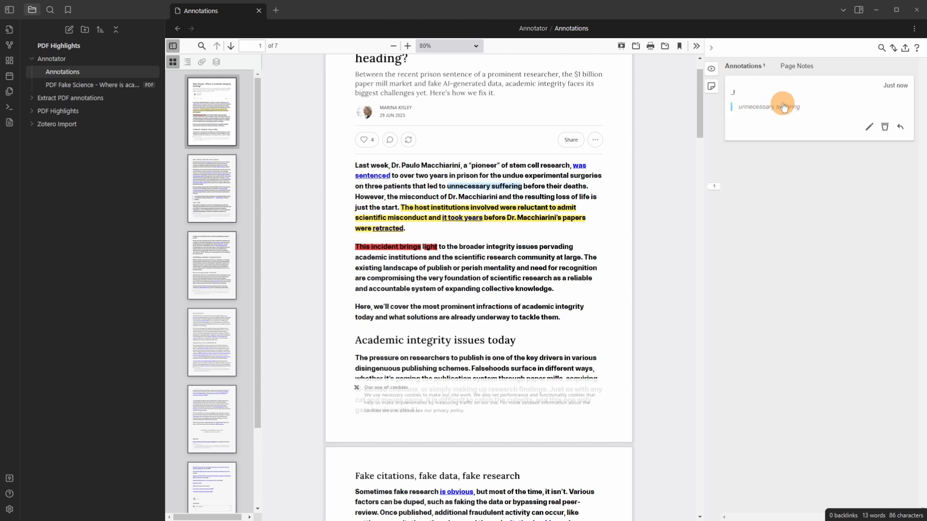
mouse_move(770, 100)
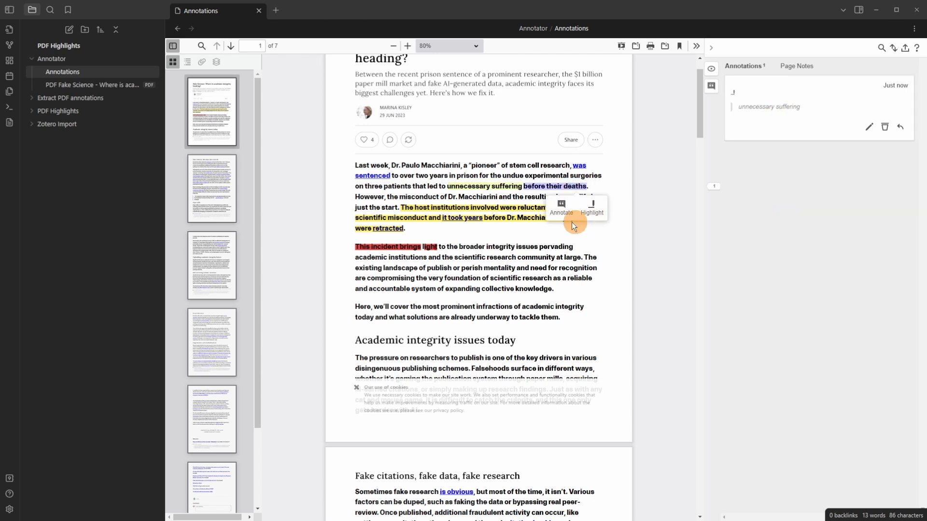
left_click(560, 208)
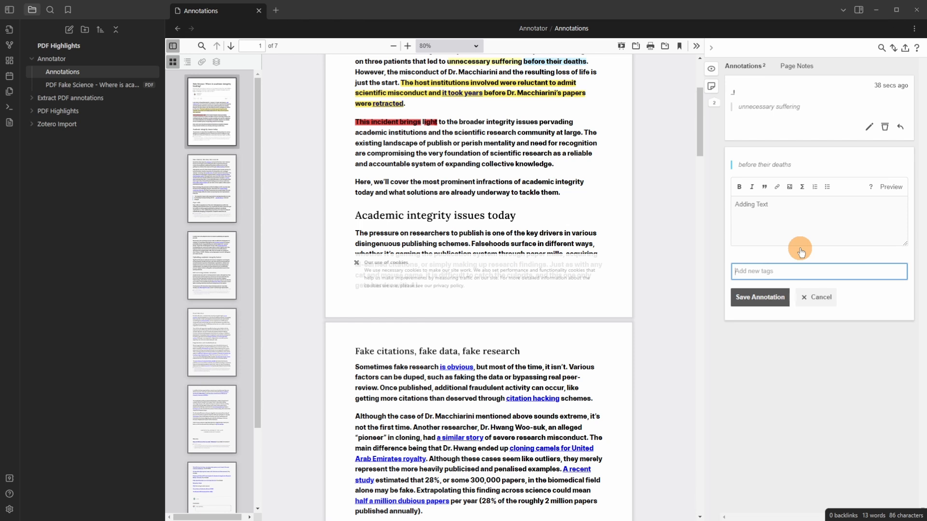
type("#tag")
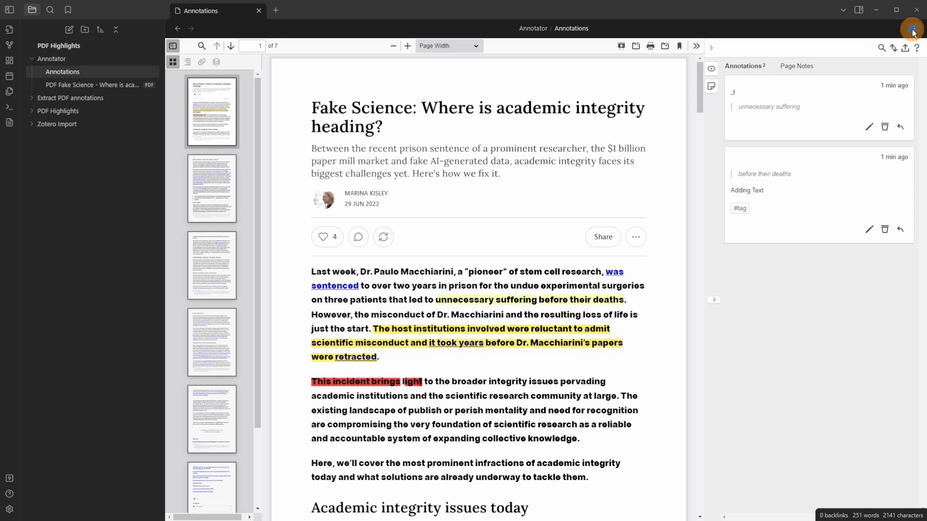
left_click(914, 28)
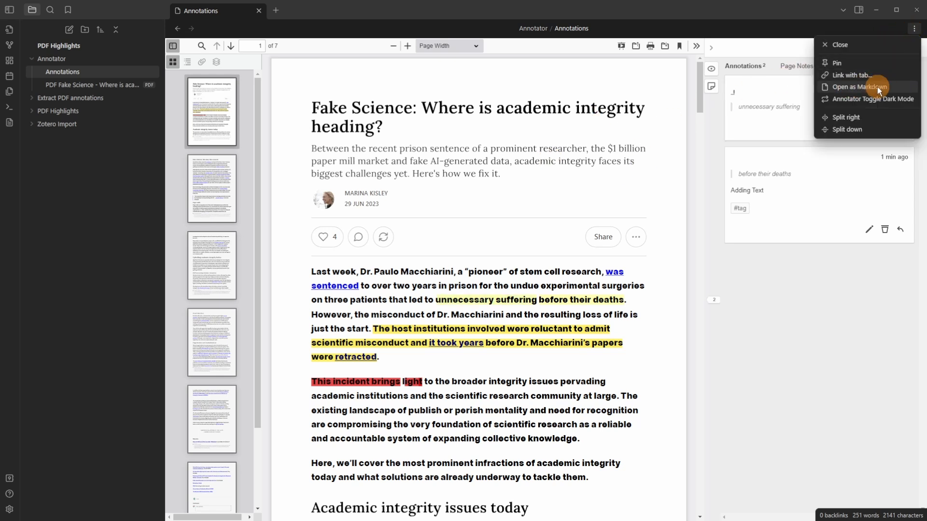
left_click(857, 87)
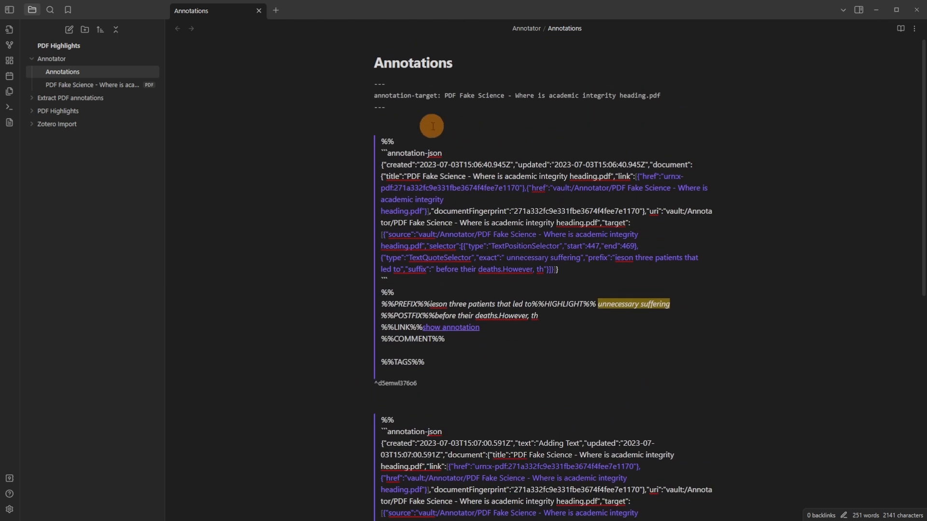
mouse_move(614, 111)
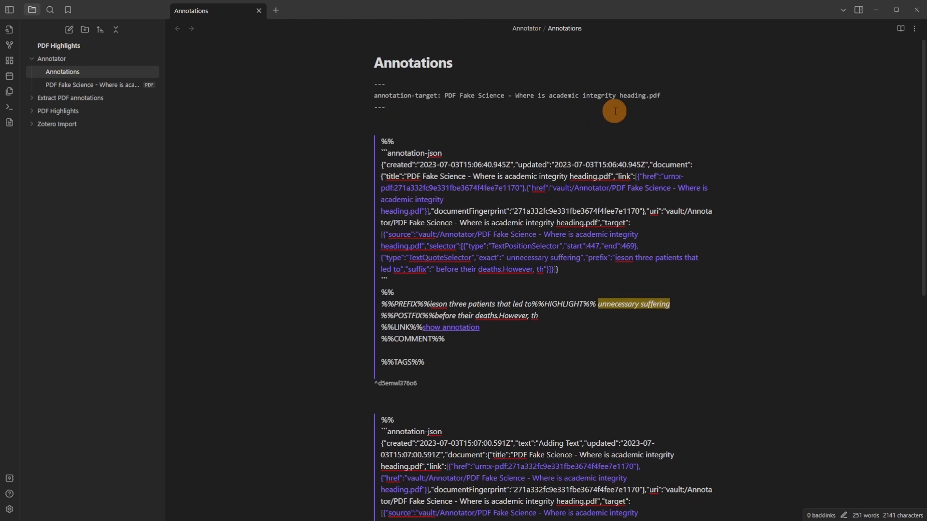
left_click(913, 28)
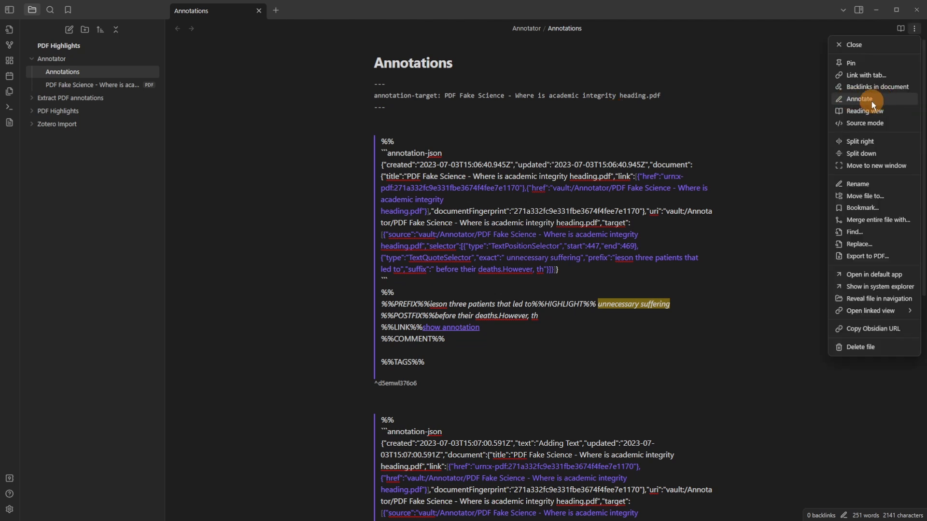
left_click(860, 99)
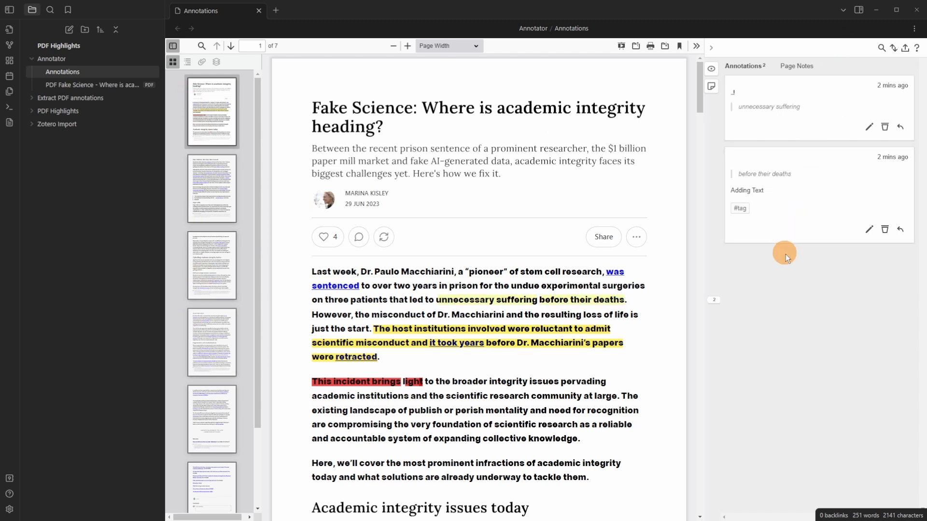
mouse_move(793, 282)
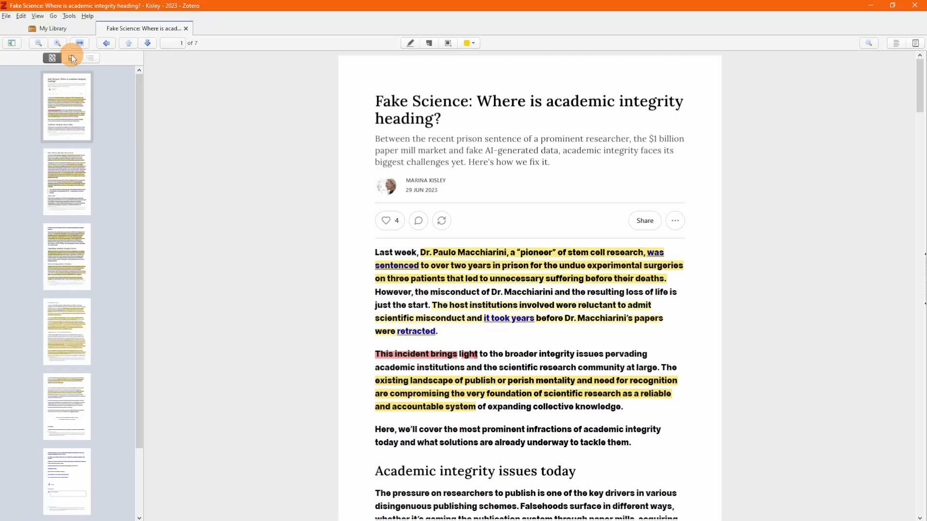
Show the document's annotations panel instead of the page thumbnails
left_click(71, 58)
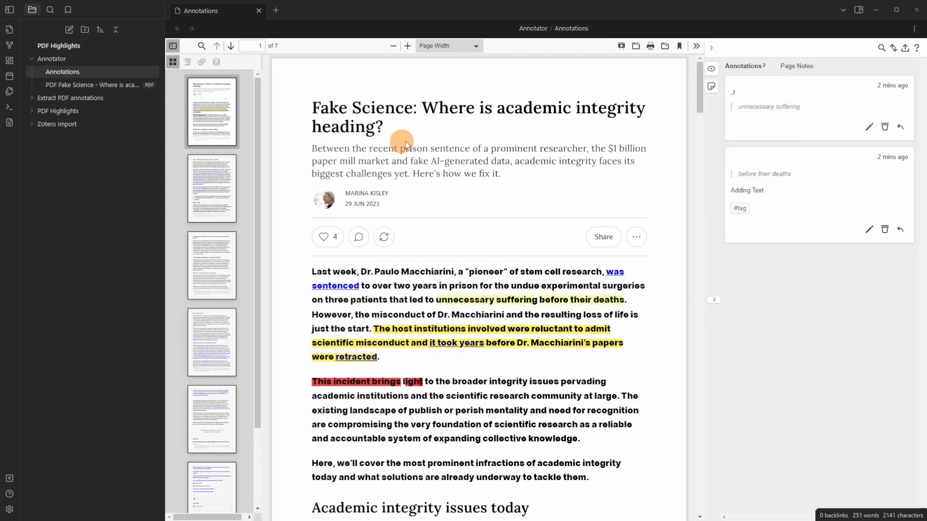
Drag the Fake Science PDF from File Explorer into the vault's Extract PDF annotations folder
left_click(62, 71)
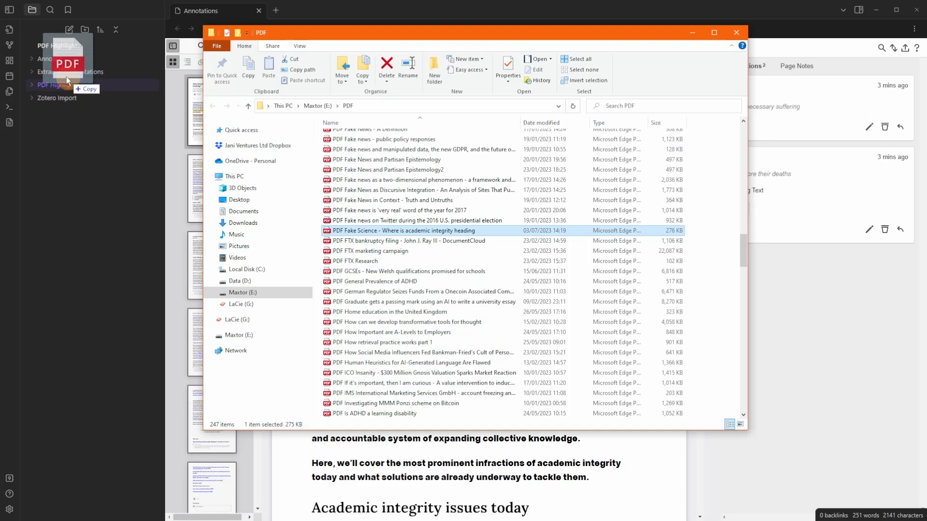
left_click(735, 32)
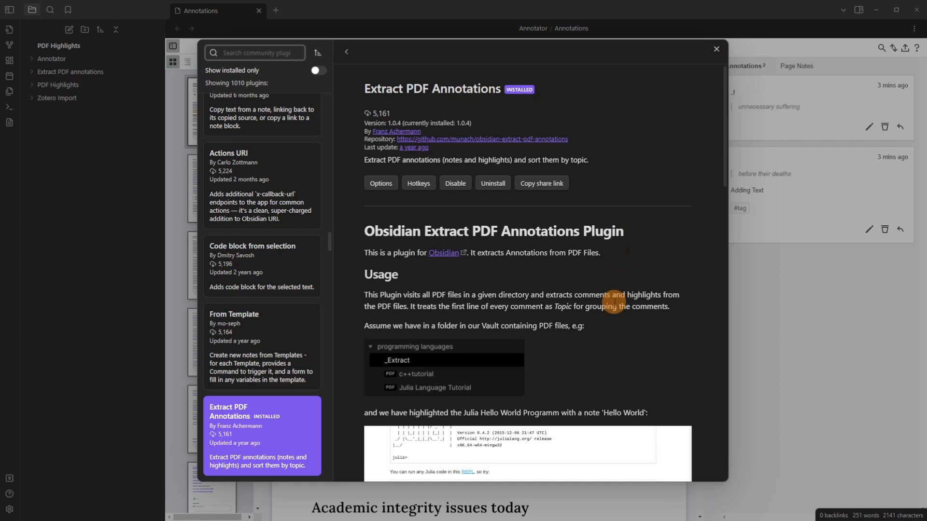
Scroll through the Extract PDF Annotations plugin readme
scroll("down", 3)
type("ext")
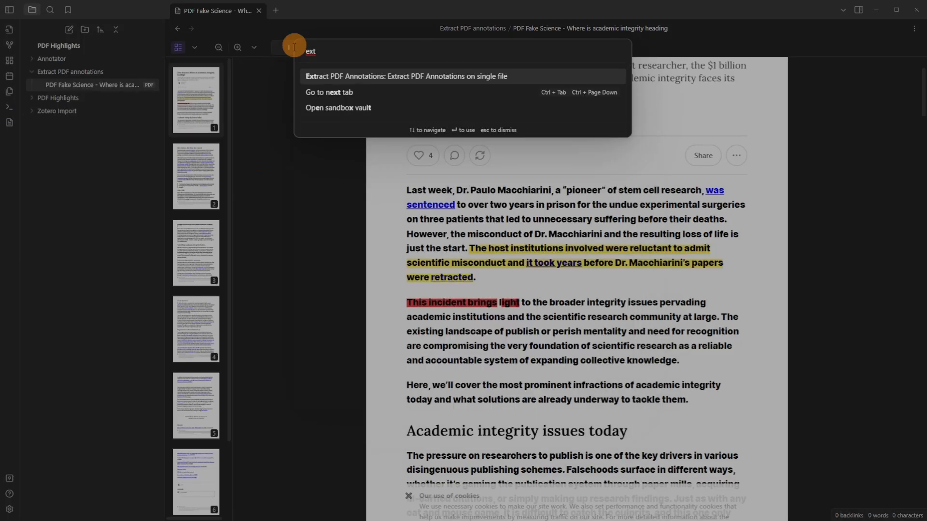
mouse_move(339, 80)
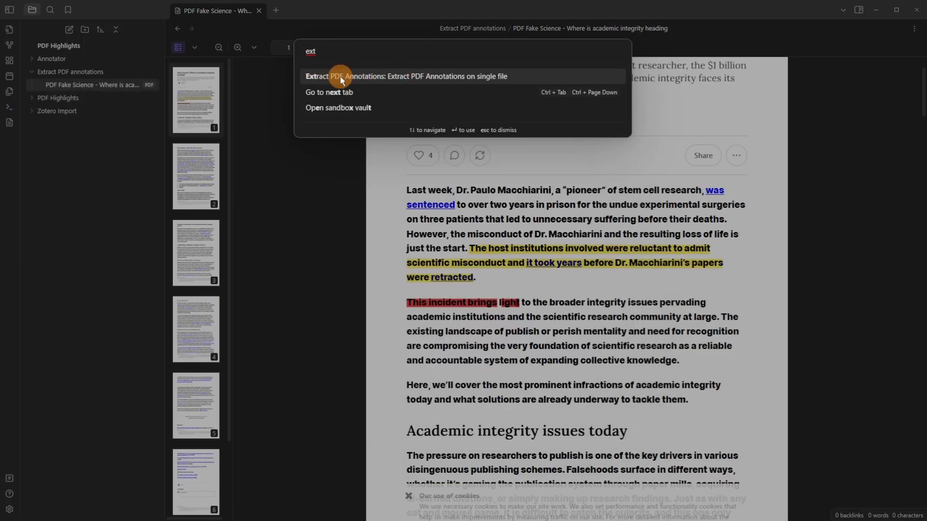
Extract the Fake Science highlights and open the generated 'Annotations for PDF Fake Science' note
left_click(406, 77)
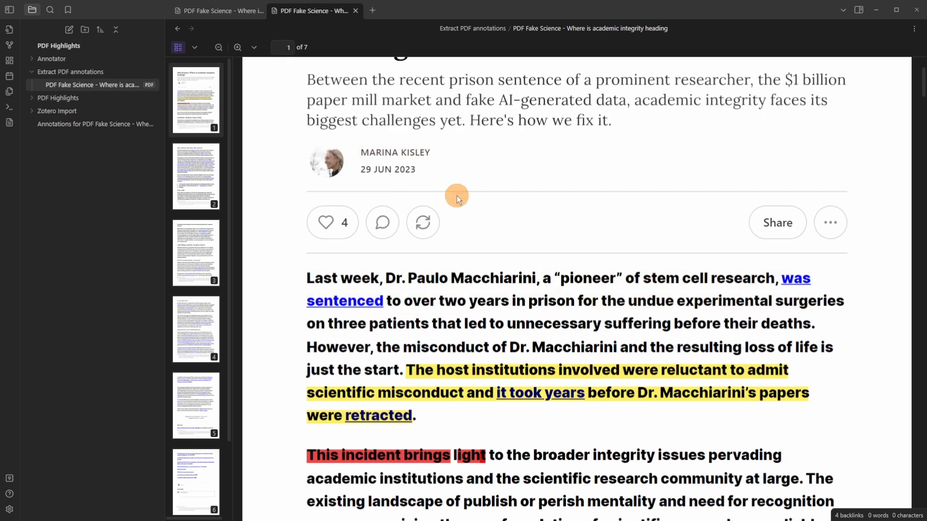
scroll("down", 3)
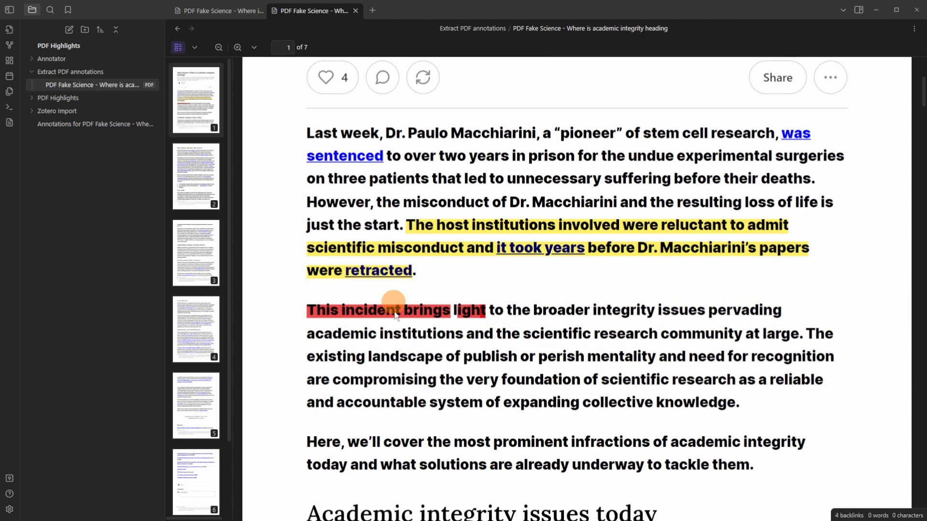
left_click(91, 124)
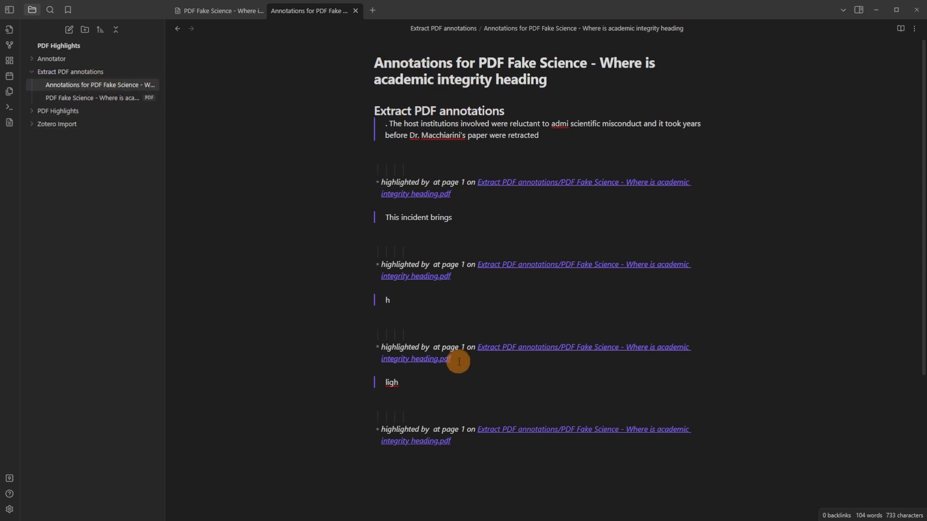
left_click(92, 97)
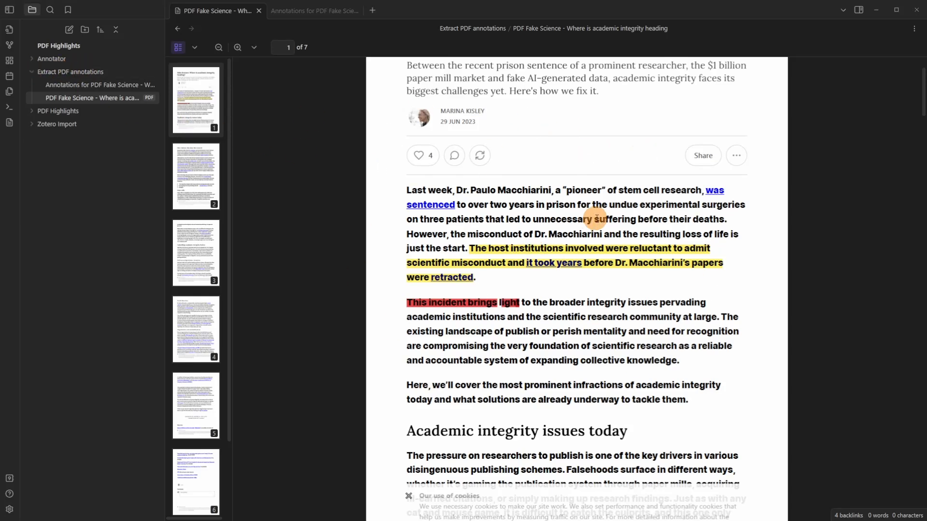
mouse_move(594, 219)
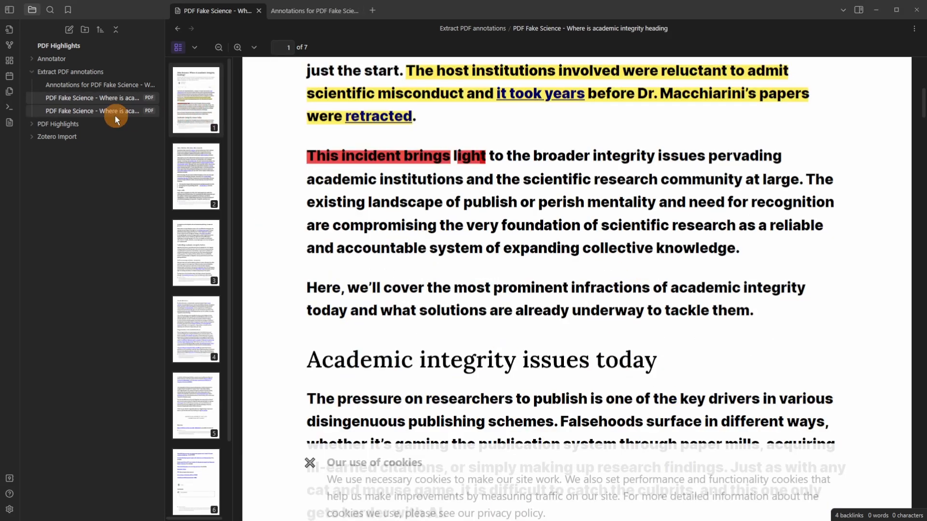
Open the second Fake Science PDF copy in the Extract PDF annotations folder
left_click(99, 84)
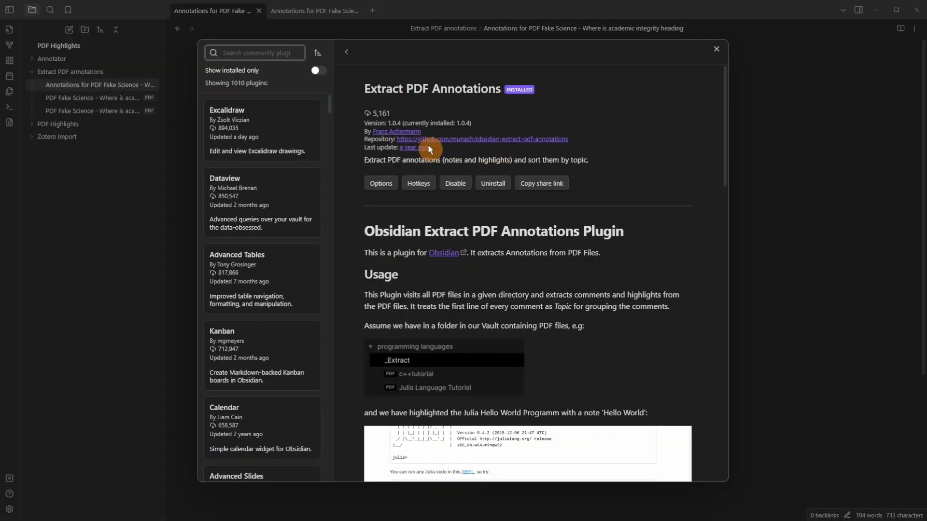
mouse_move(437, 166)
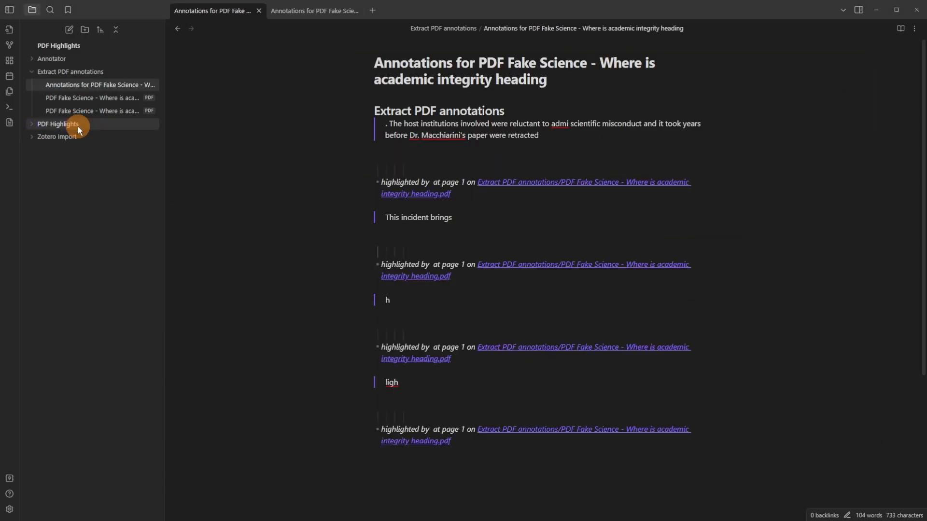
Expand the PDF Highlights folder and open its Fake Science PDF
left_click(58, 124)
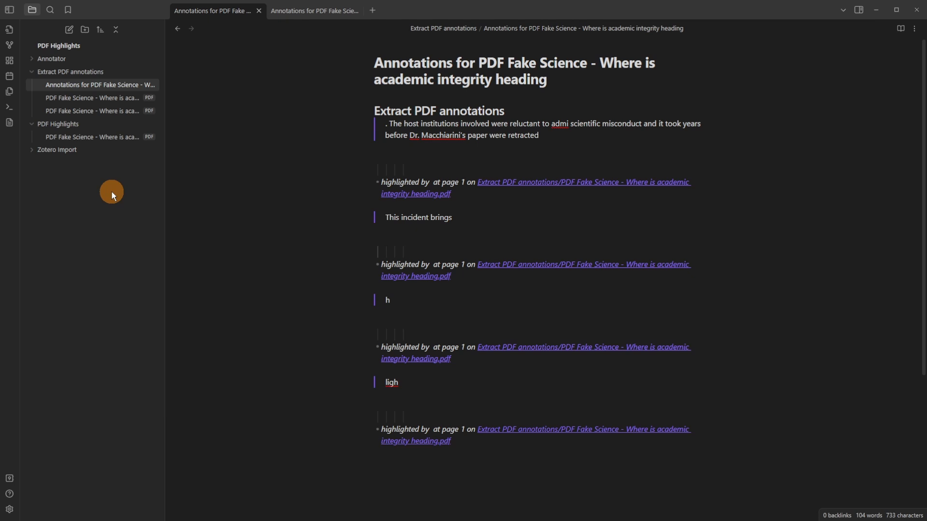
left_click(92, 137)
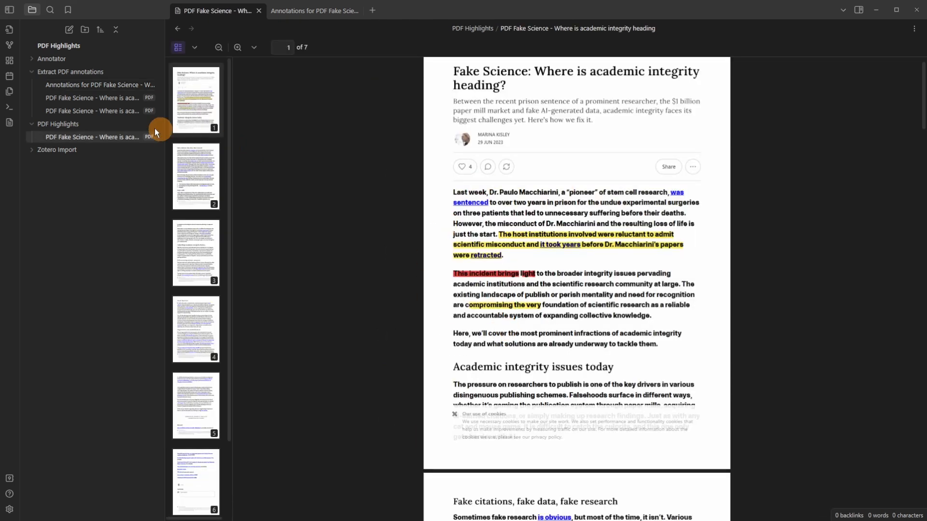
mouse_move(10, 124)
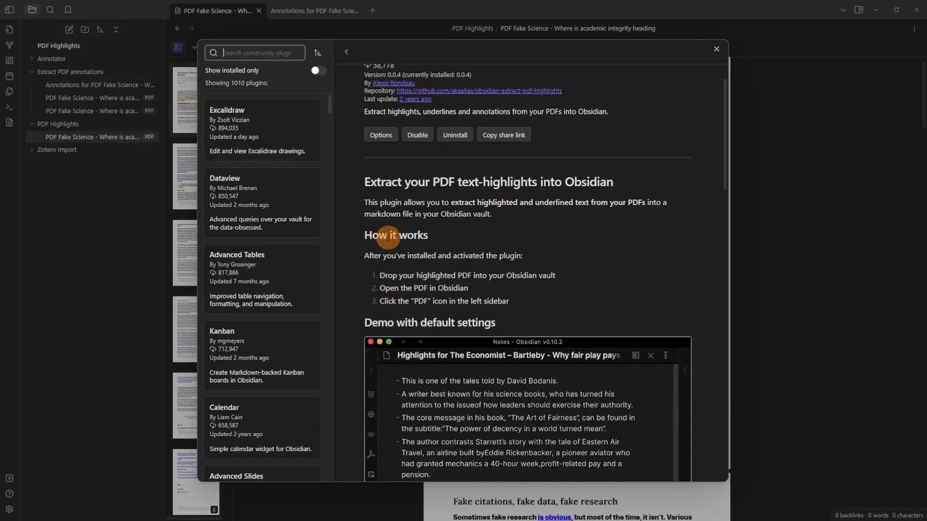
Type 'patients that led to unnecessary' in Highlights, beside the PDF, with a page-1 link
scroll("down", 3)
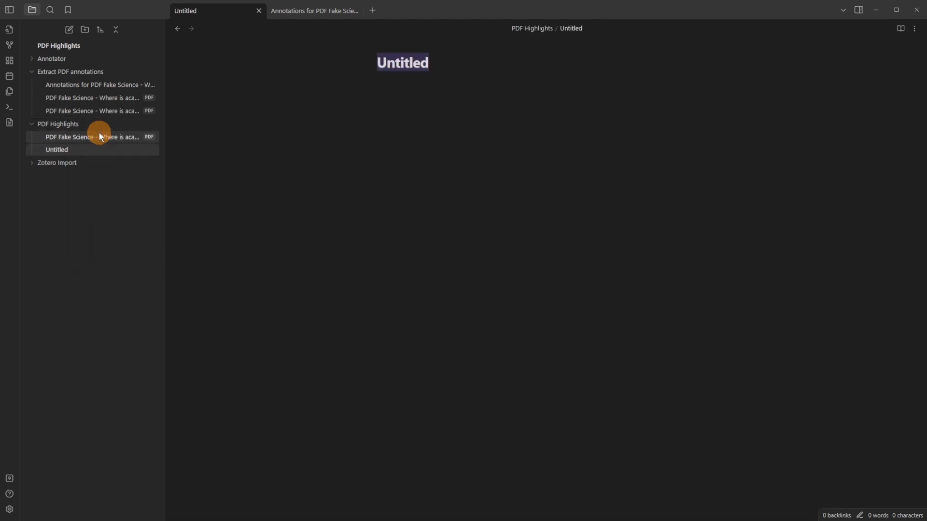
left_click(91, 137)
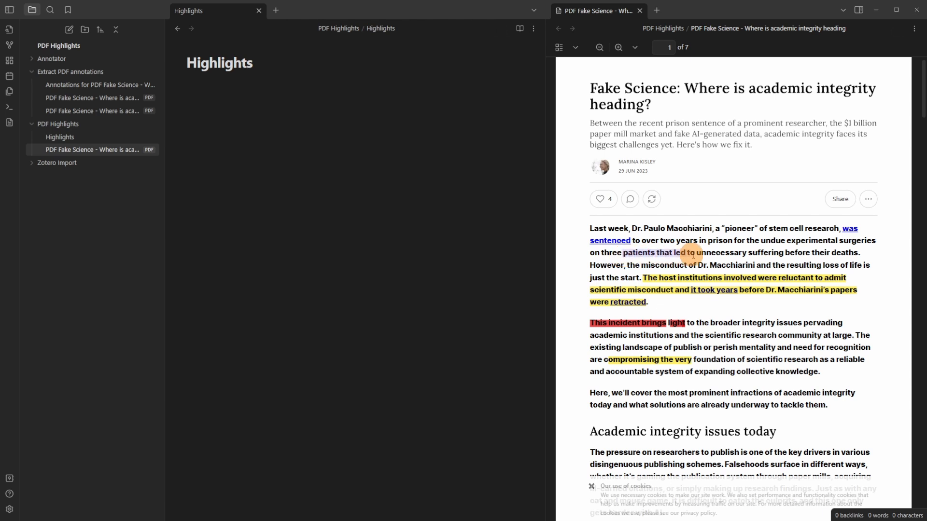
mouse_move(736, 254)
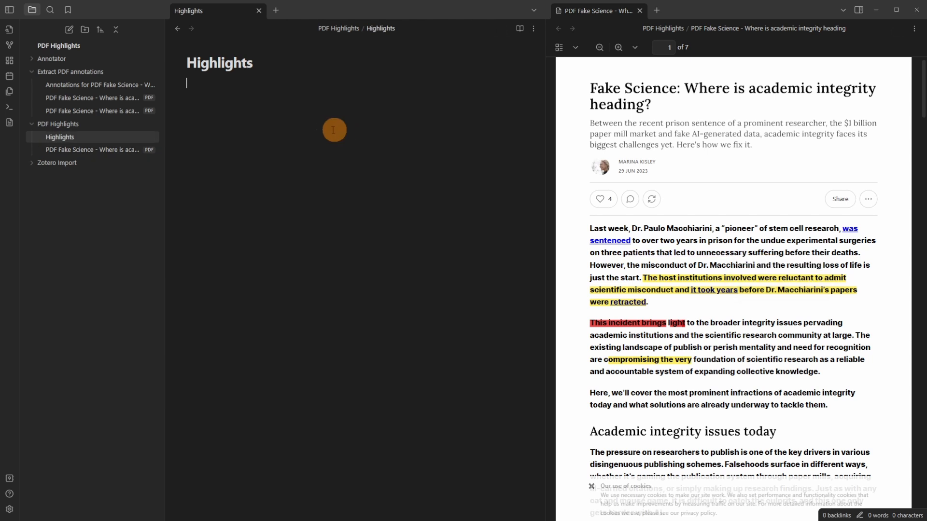
type("patients that led to unnecessary")
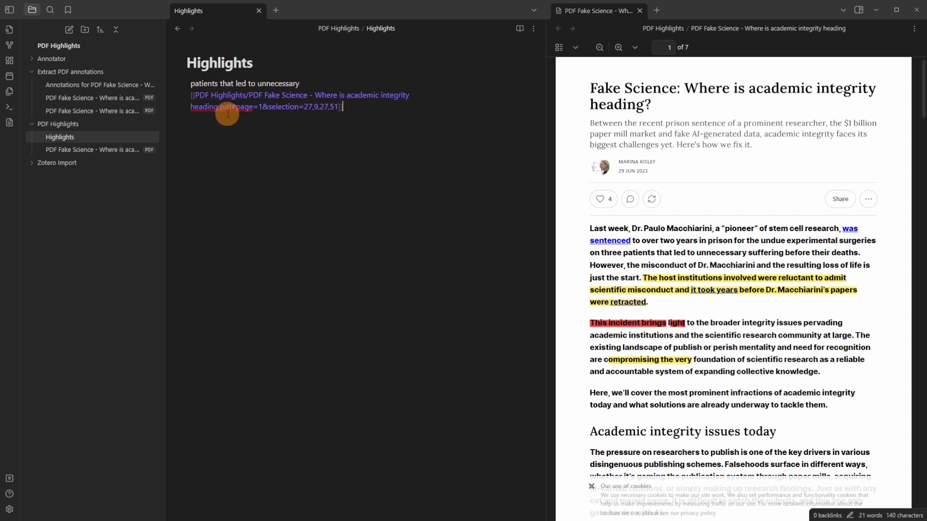
mouse_move(368, 137)
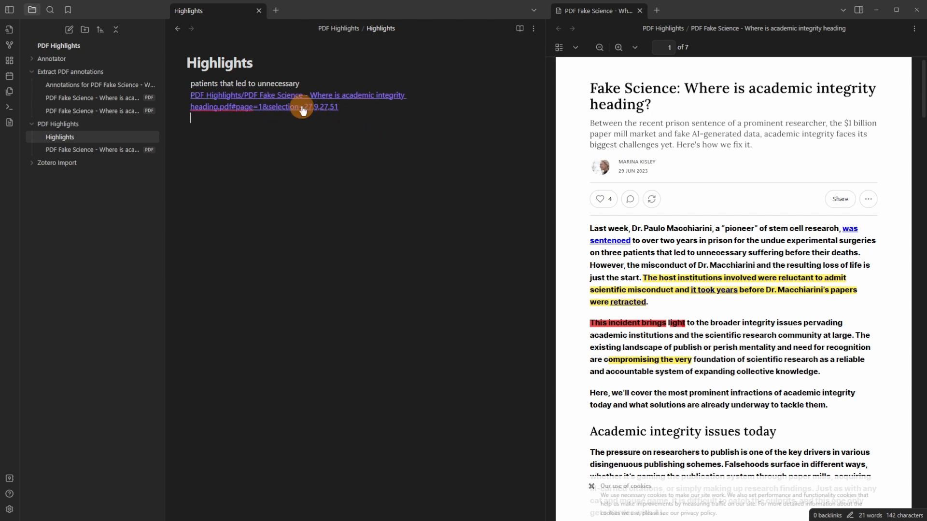
left_click(298, 101)
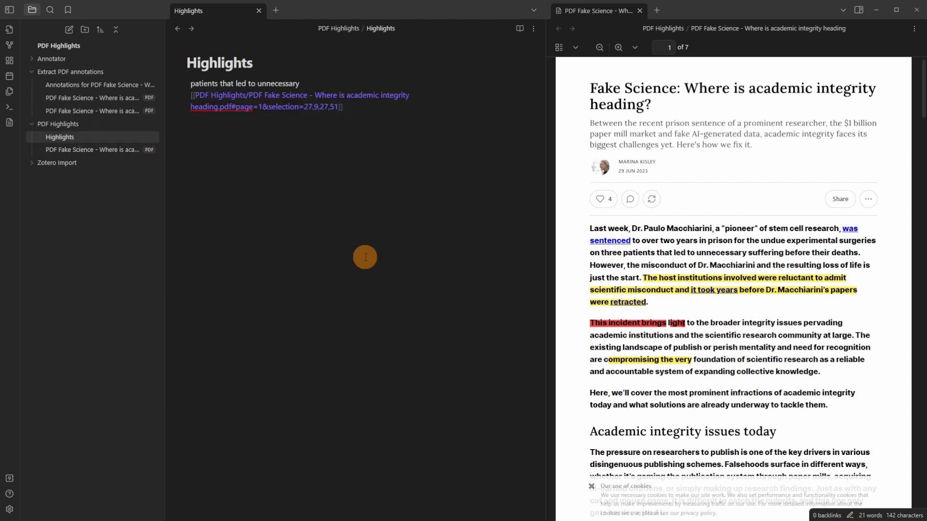
Close the page link's brackets in the Highlights note and follow it to the PDF
type("]")
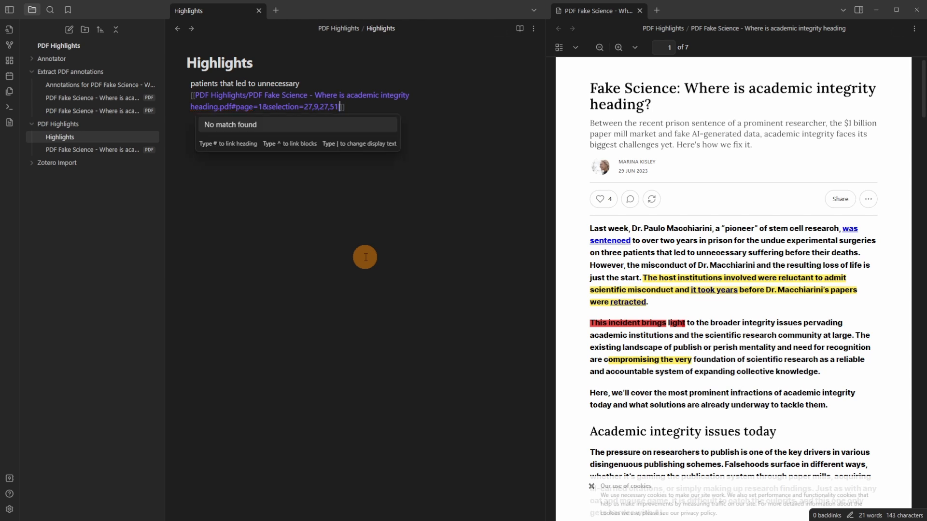
type("lin")
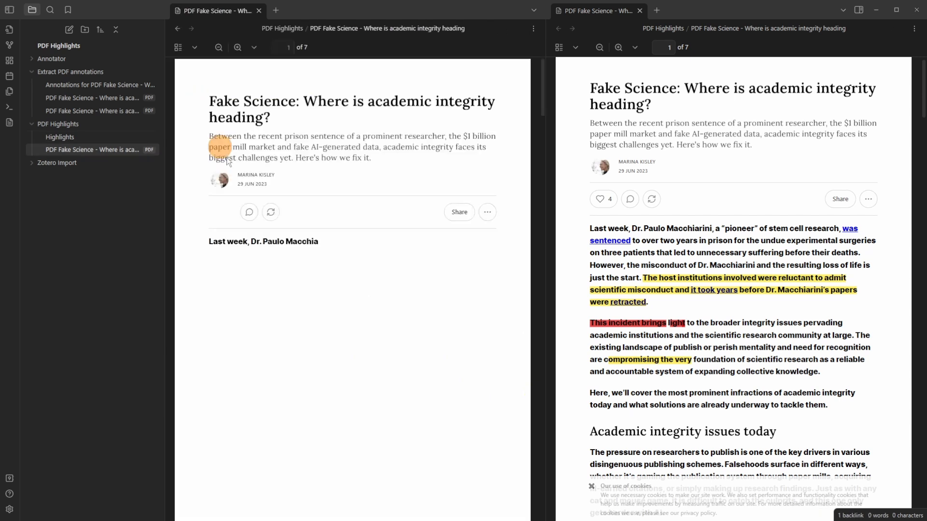
scroll("down", 3)
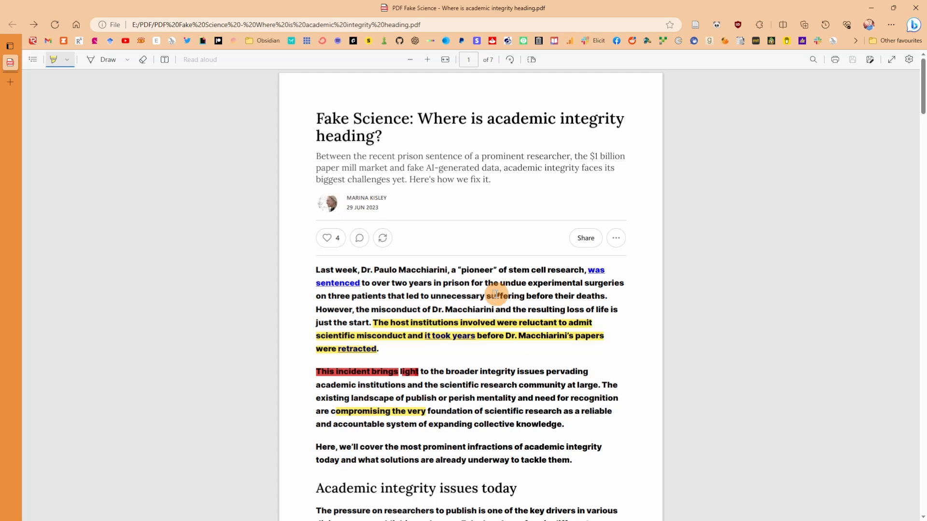
Scroll through the Fake Science PDF to view its highlighted passages
scroll("down", 3)
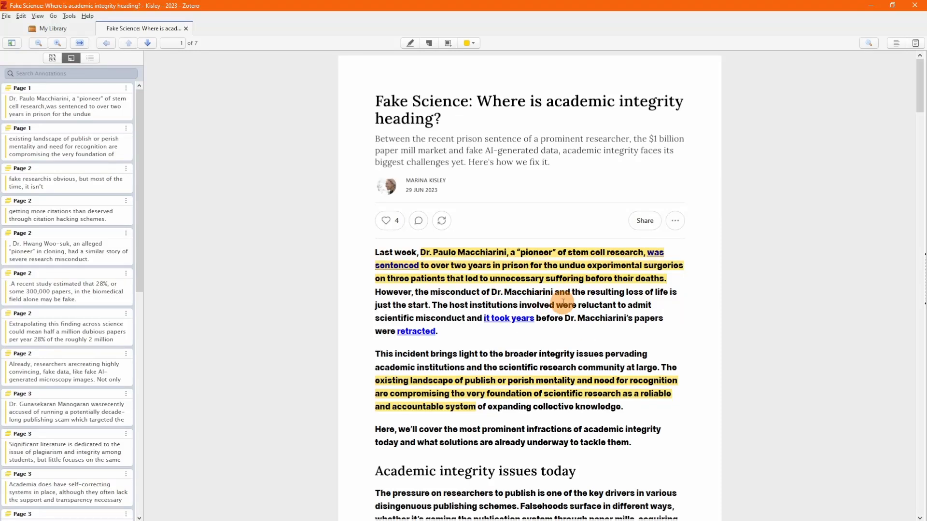
Frame the page-6 likes and comments box as a rectangular area annotation
left_click(520, 265)
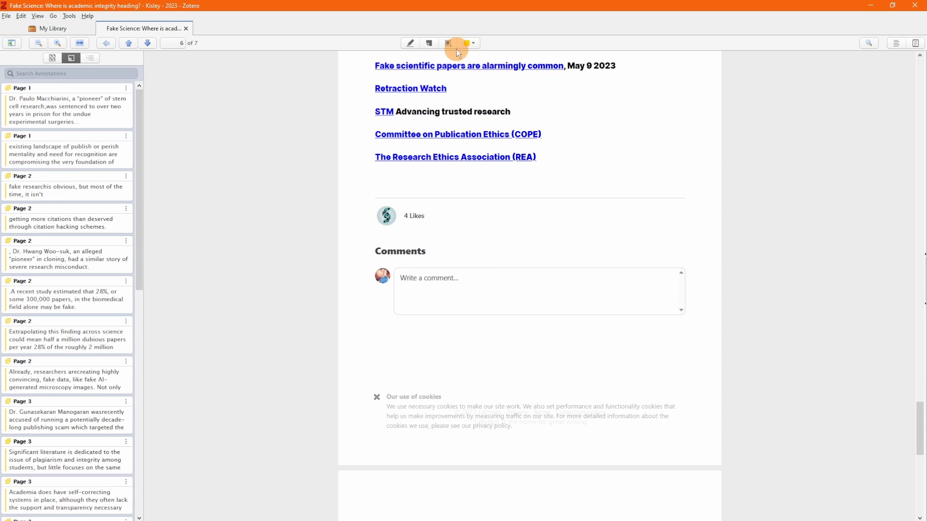
left_click(448, 42)
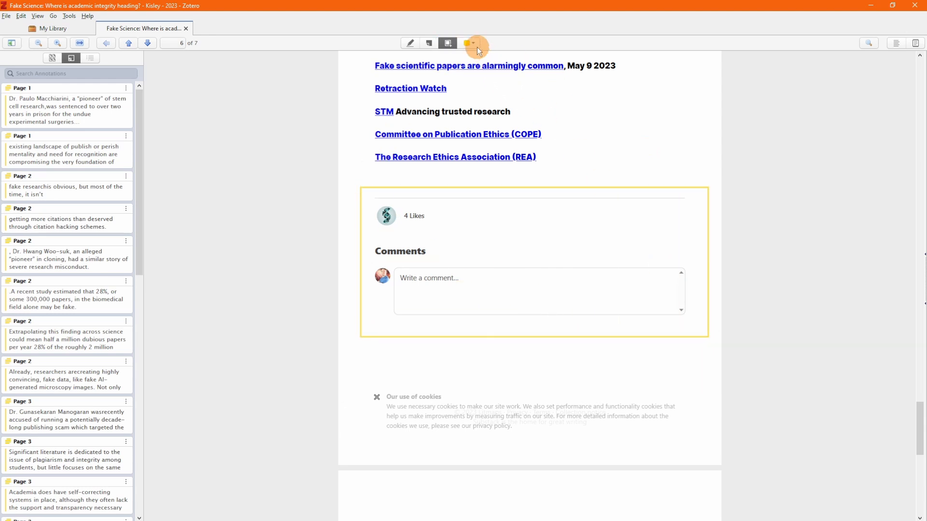
left_click(476, 42)
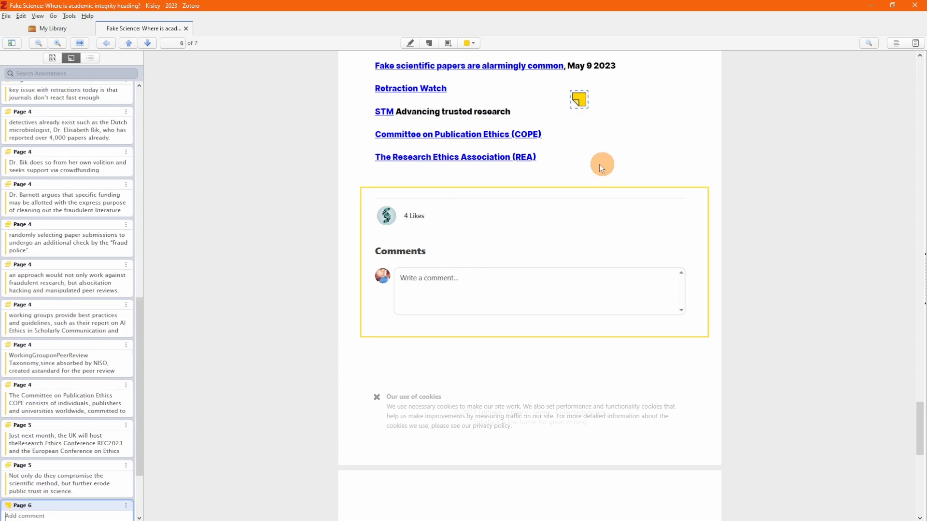
mouse_move(605, 122)
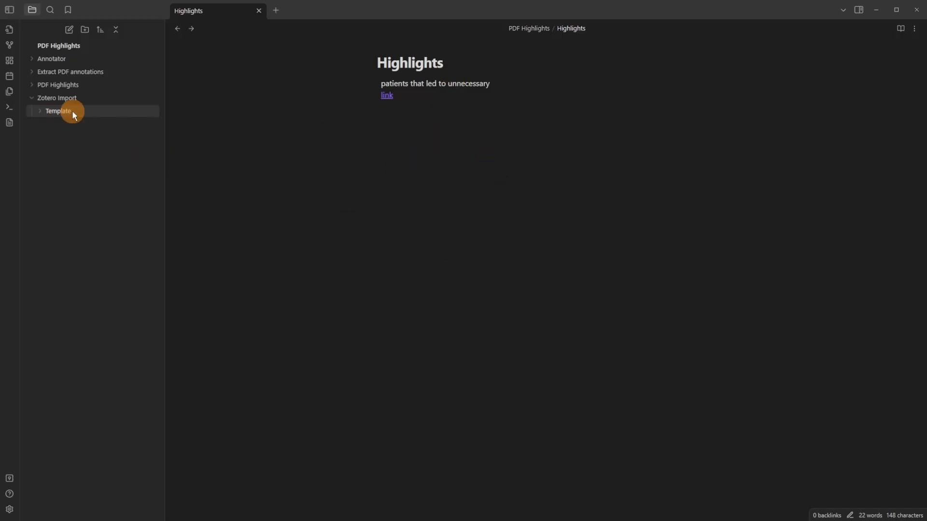
Open the Zotero Template note under Zotero Import > Template
left_click(76, 124)
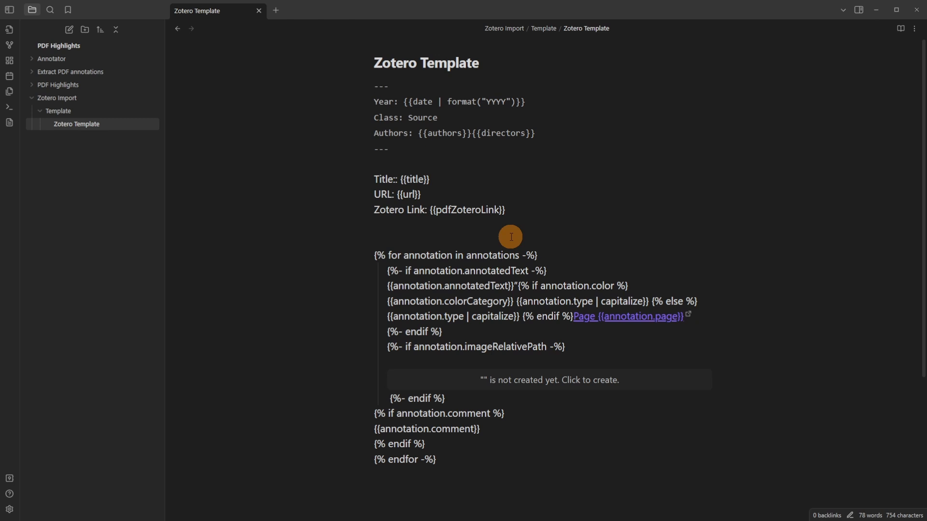
left_click(374, 86)
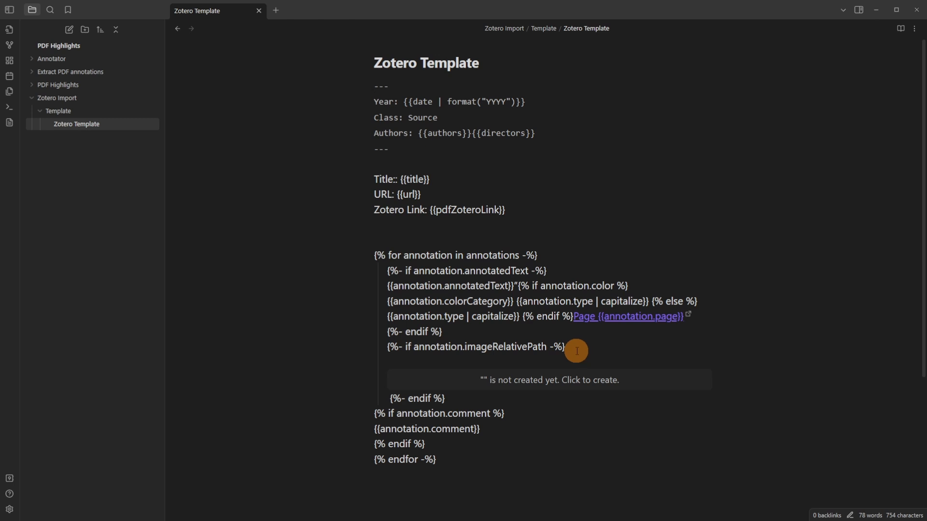
left_click(506, 210)
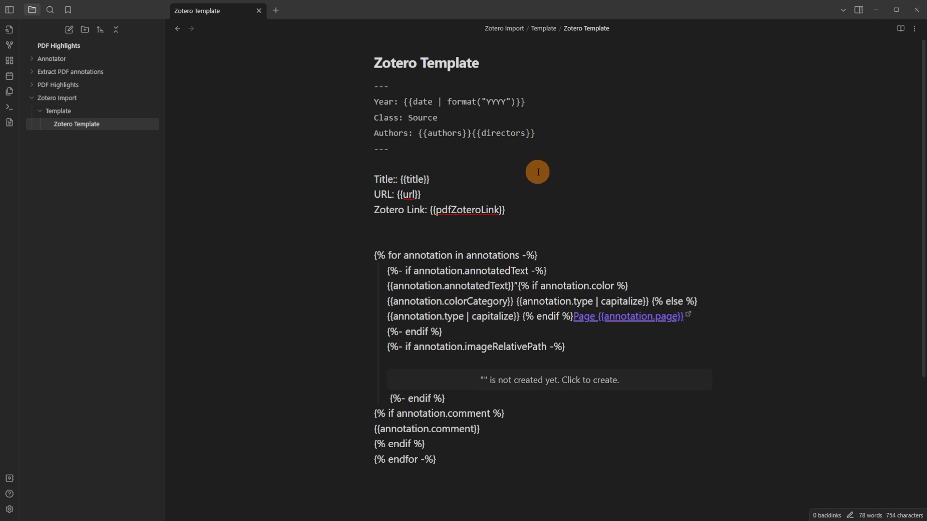
mouse_move(487, 176)
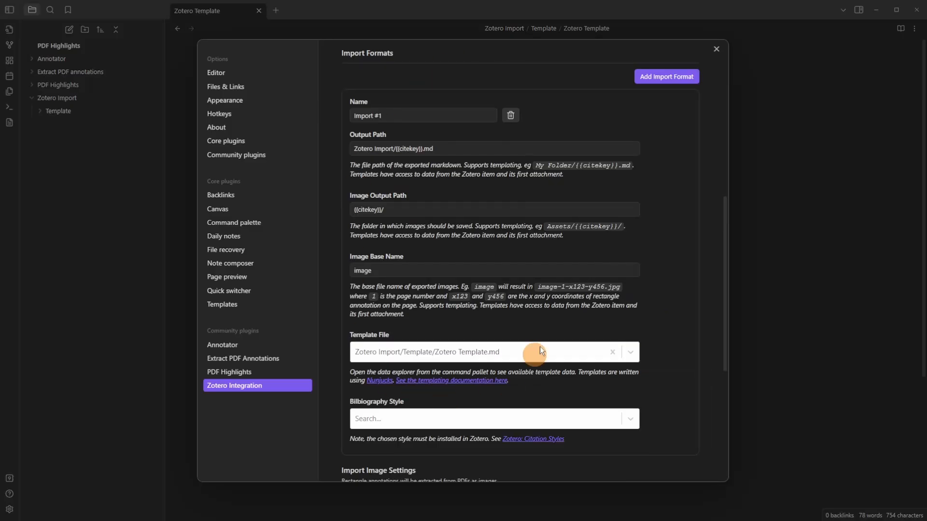
mouse_move(842, 66)
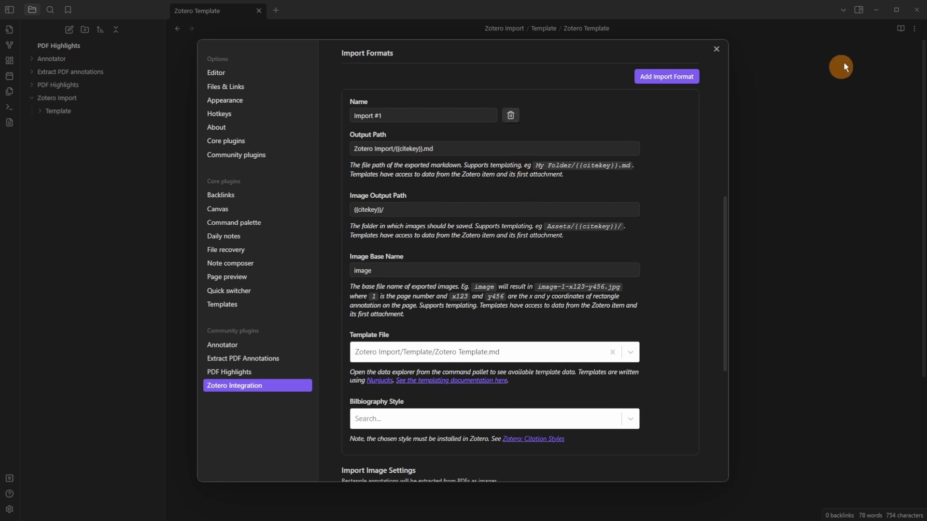
mouse_move(427, 302)
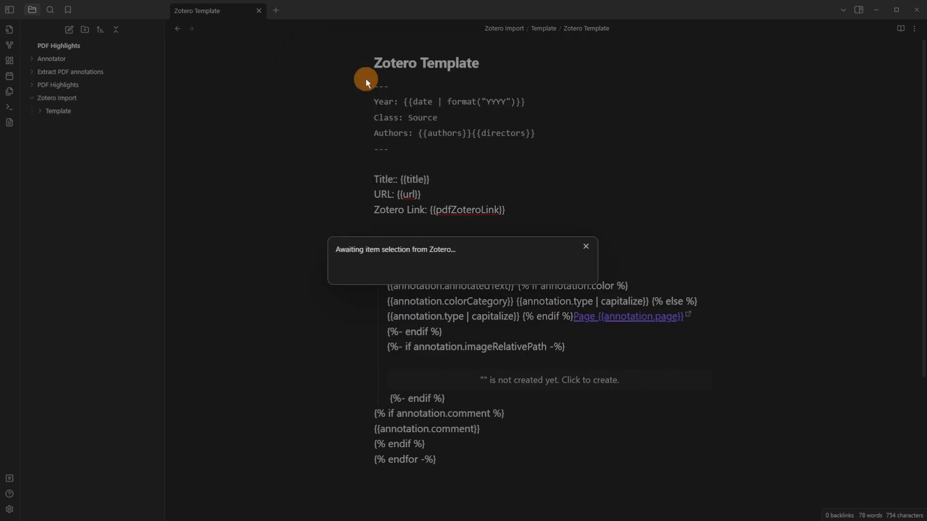
Search 'fake science' in the Zotero picker and open the imported KisleyFakeScience2023 note
type("fake science")
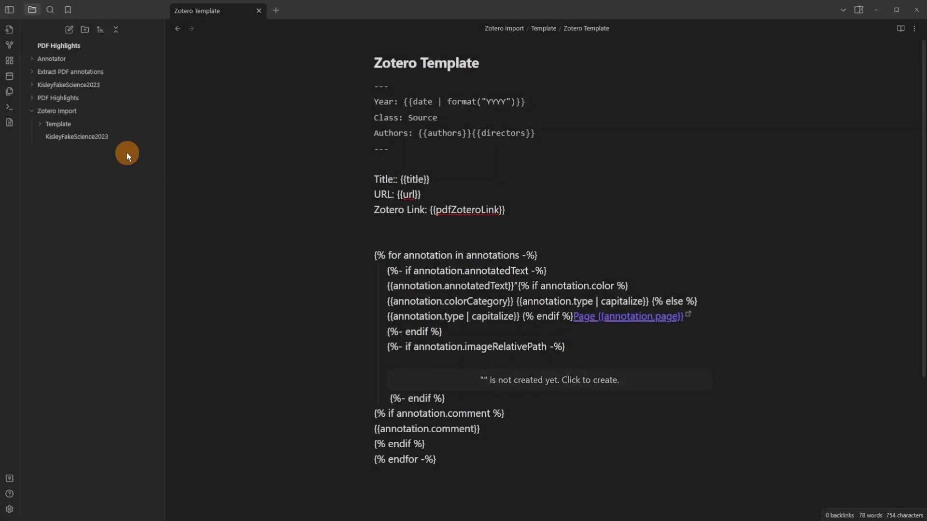
left_click(76, 137)
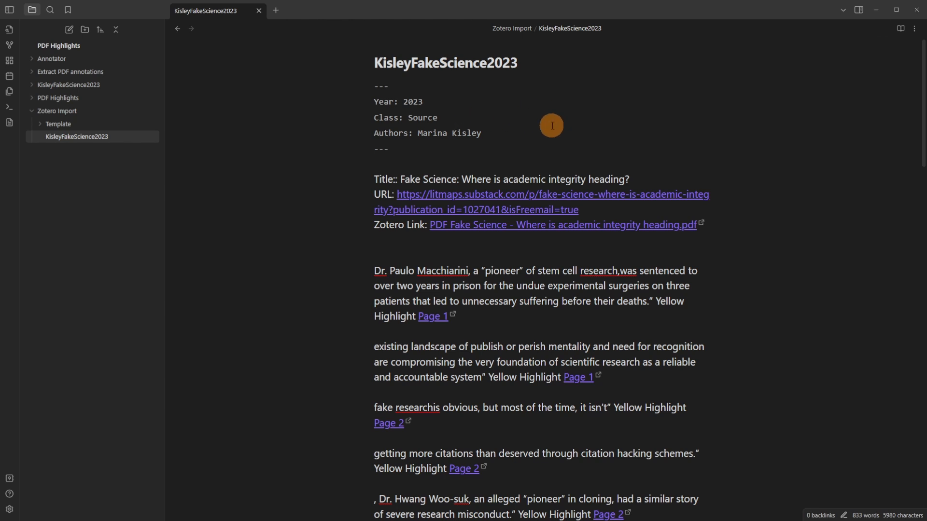
mouse_move(446, 134)
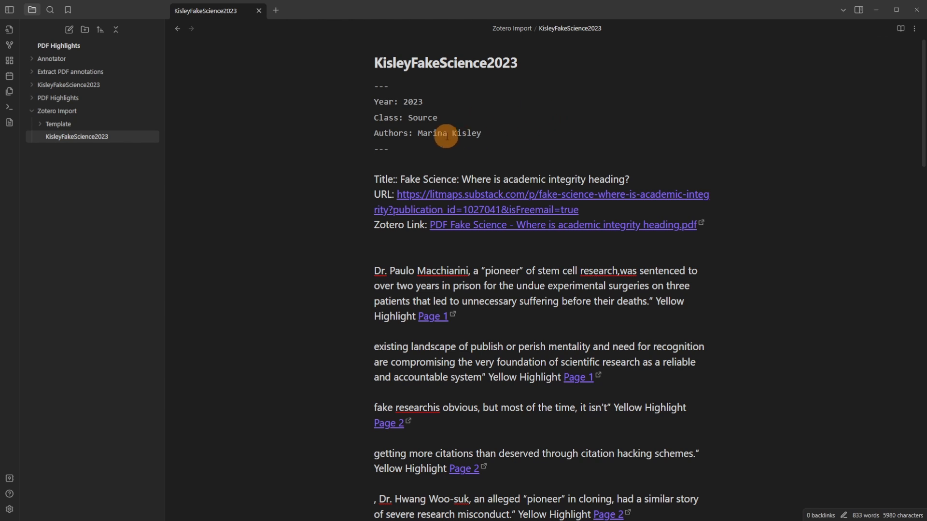
scroll("down", 3)
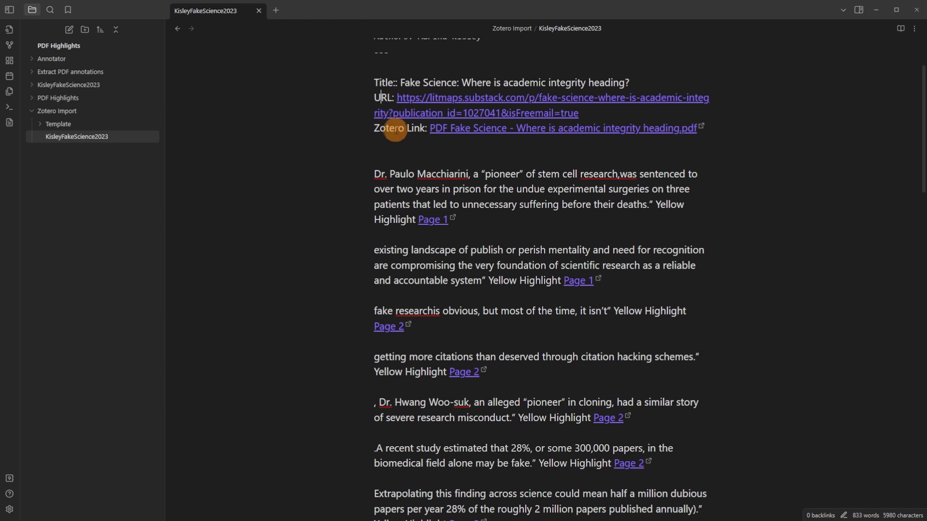
mouse_move(487, 134)
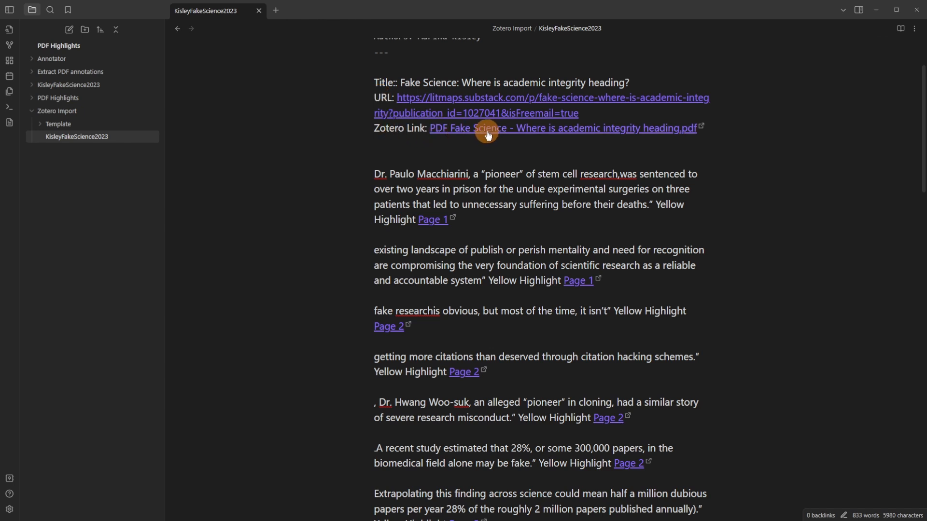
mouse_move(484, 201)
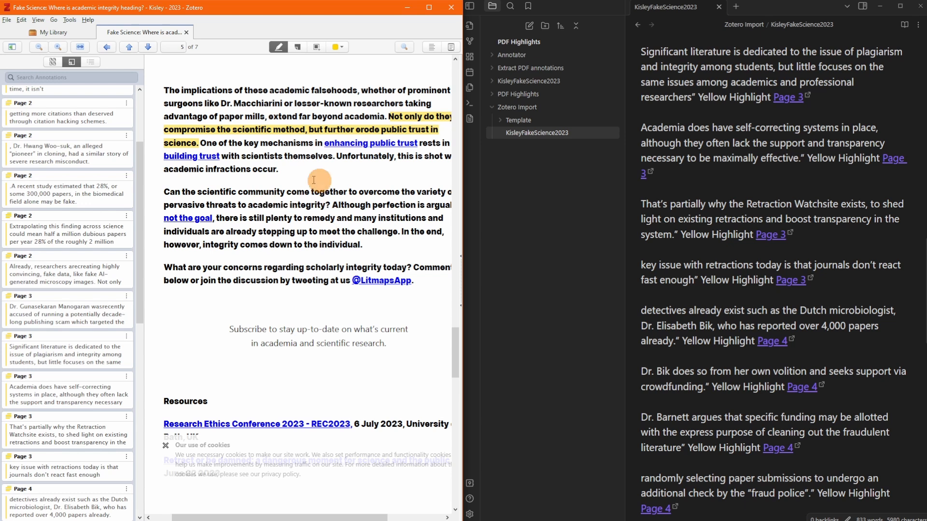
Highlight the page-5 pervasive-threats question in Zotero and scroll the Obsidian note to its end
left_click_drag(164, 191, 329, 204)
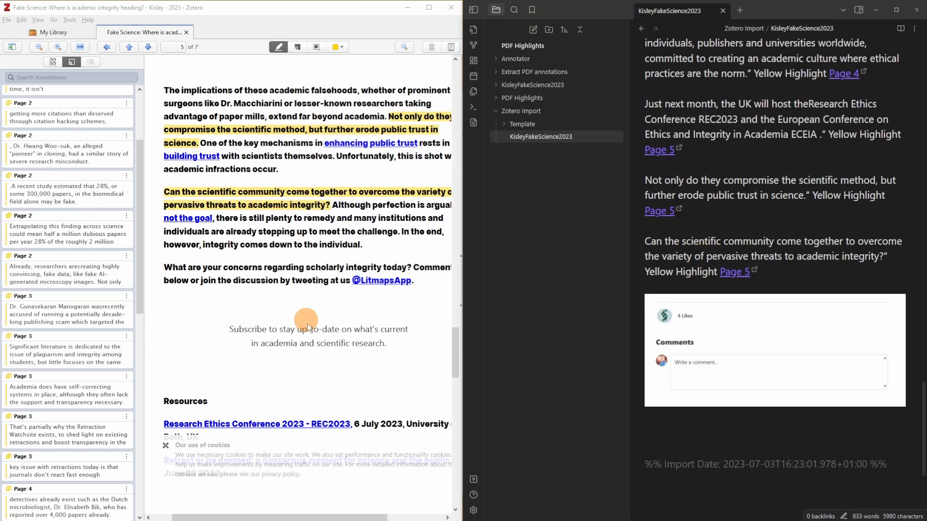
scroll("down", 3)
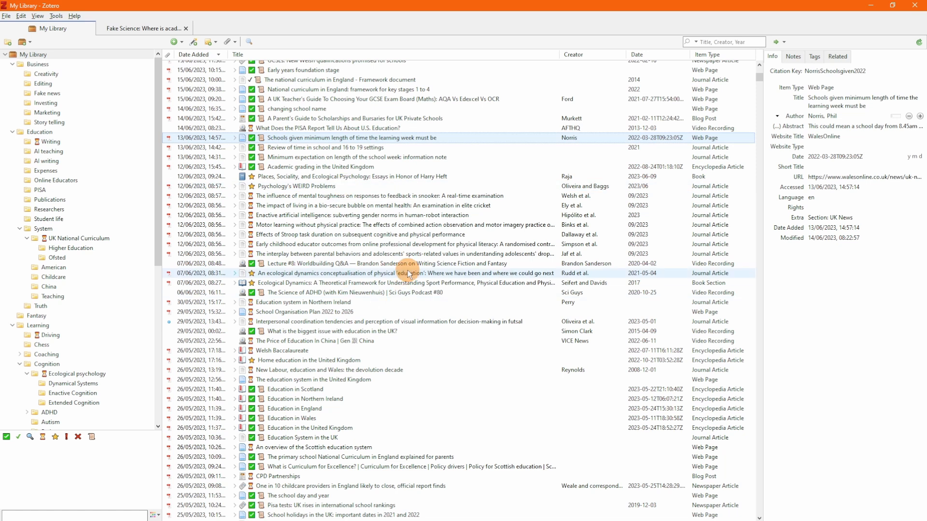
Return to the Zotero library and display the Online Educators collection's 37 items
left_click(384, 264)
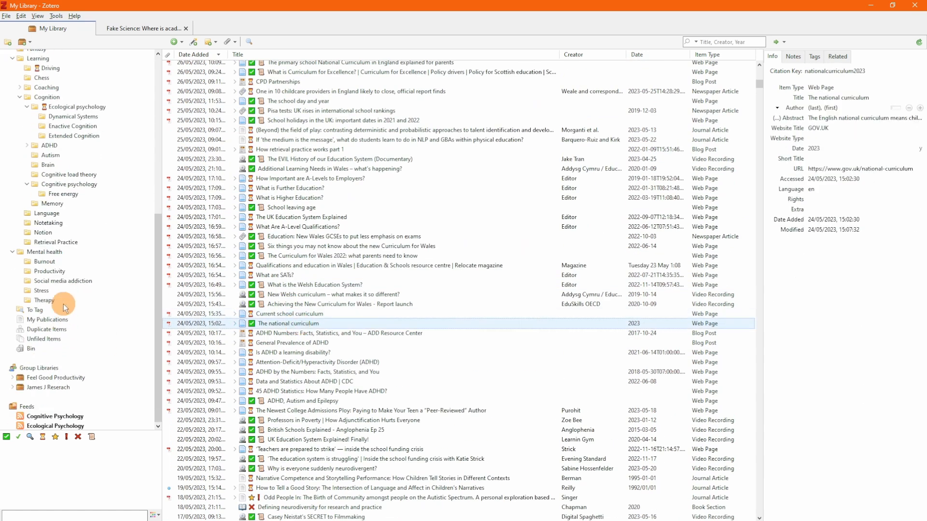
left_click(44, 300)
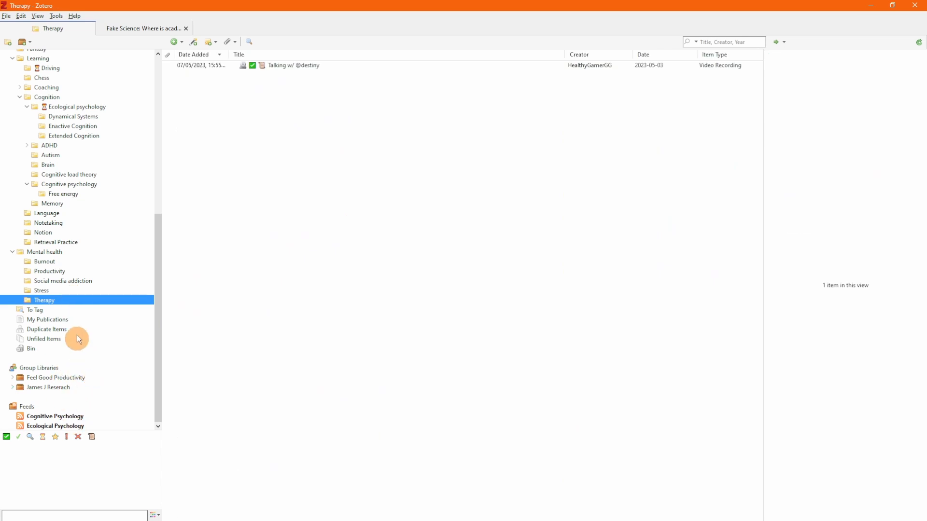
left_click(57, 180)
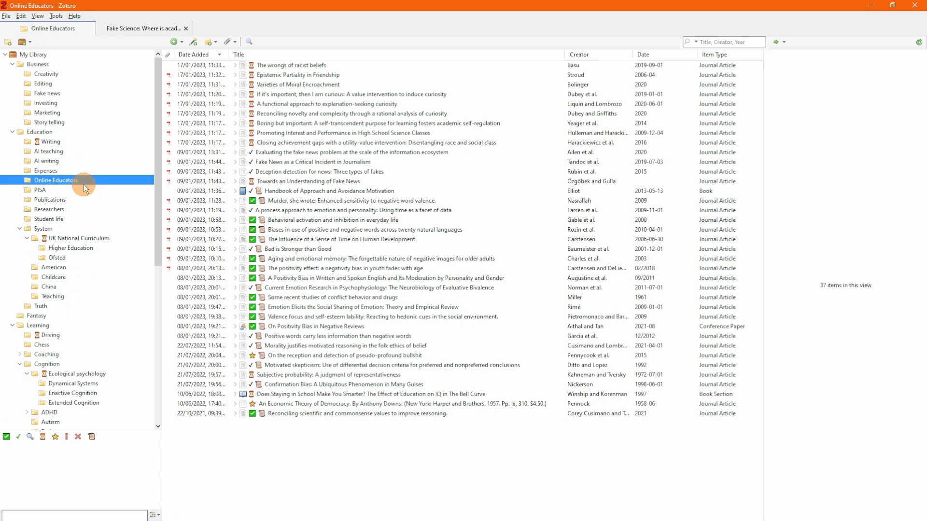
mouse_move(456, 11)
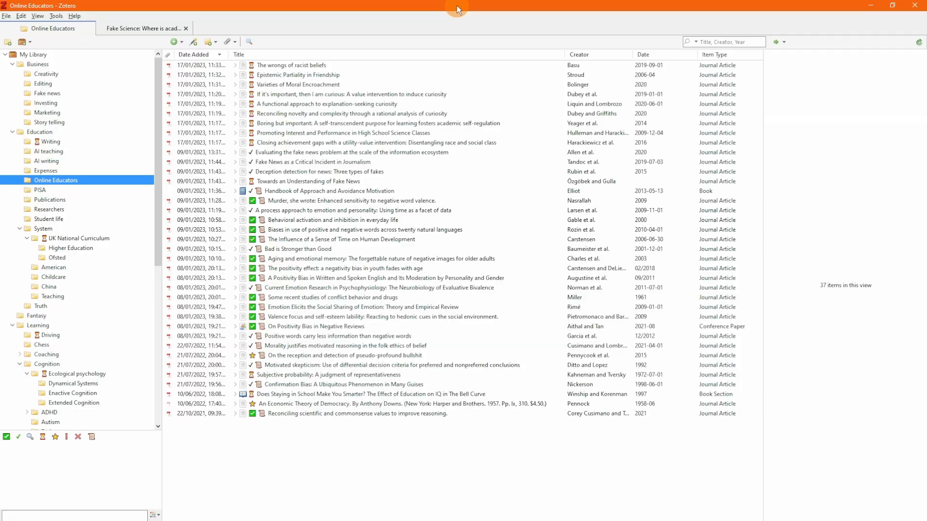